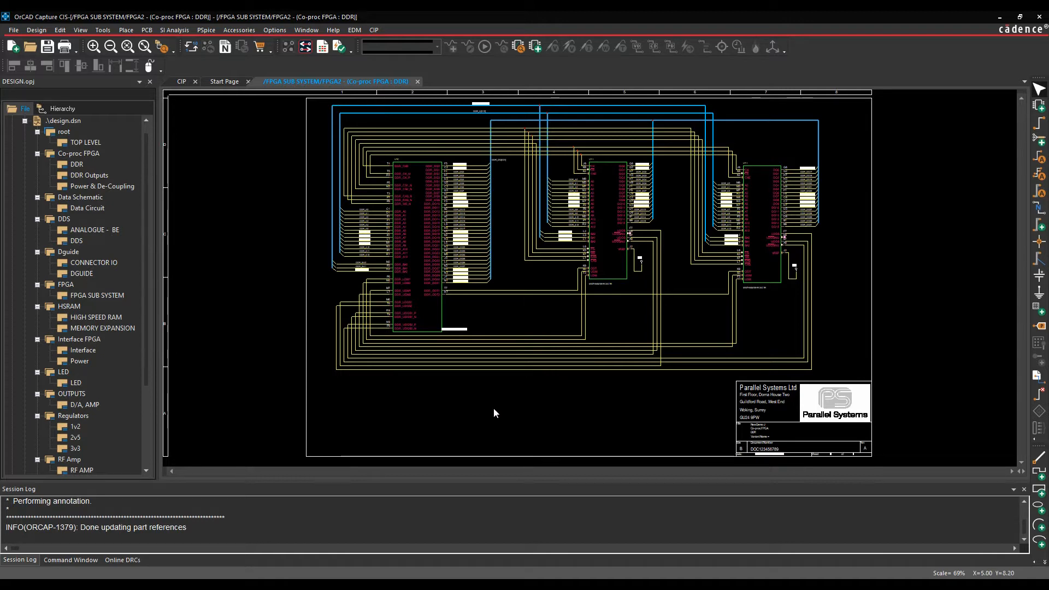
{"action": "mouse_move", "coordinate": [422, 355]}
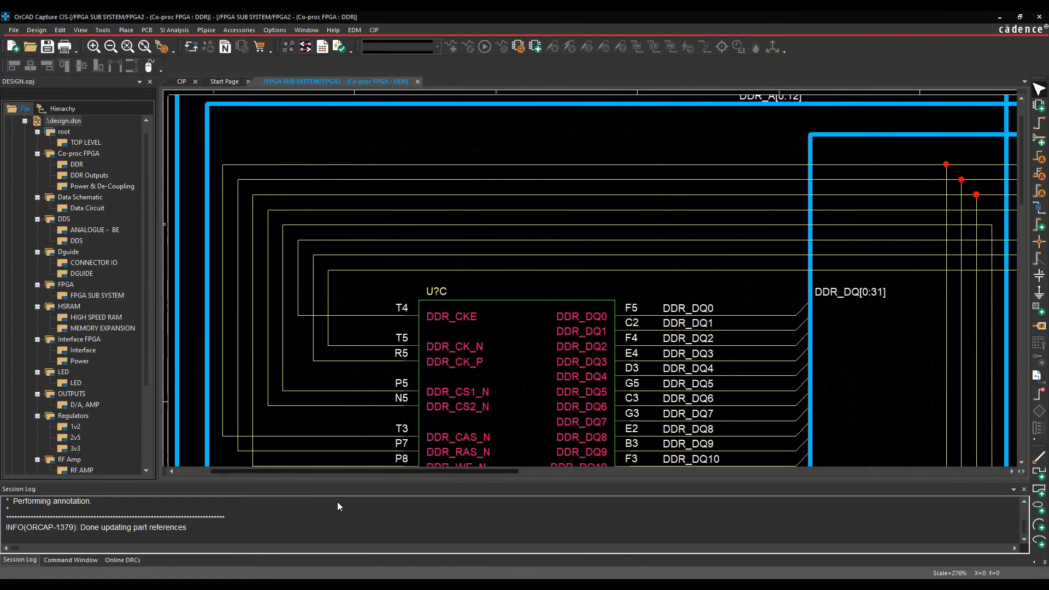
{"action": "mouse_move", "coordinate": [426, 340]}
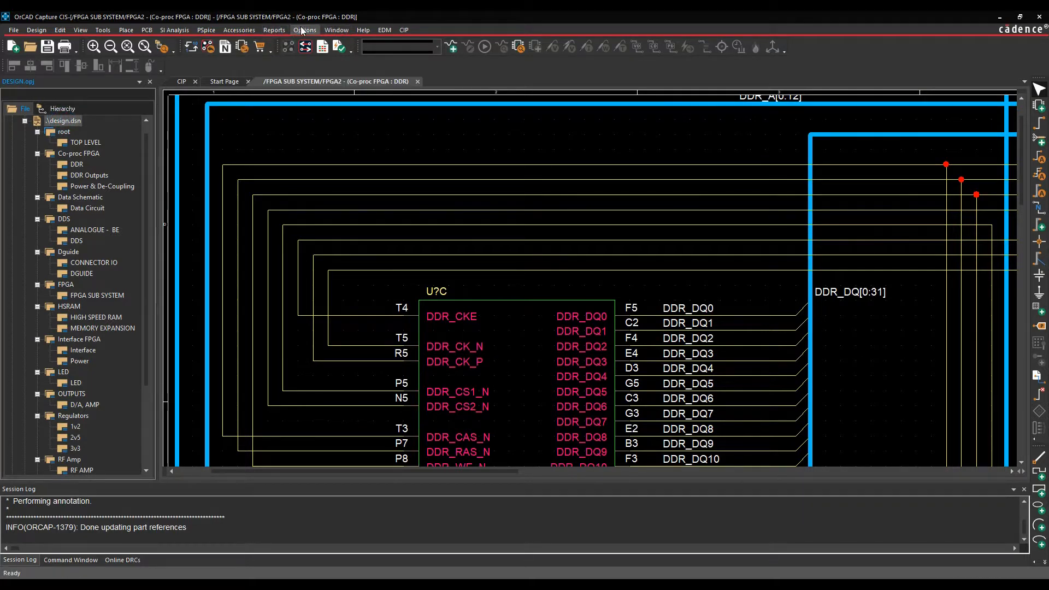
Enable 'Automatically reference placed parts' on the Miscellaneous preferences page and confirm.
{"action": "left_click", "coordinate": [303, 29]}
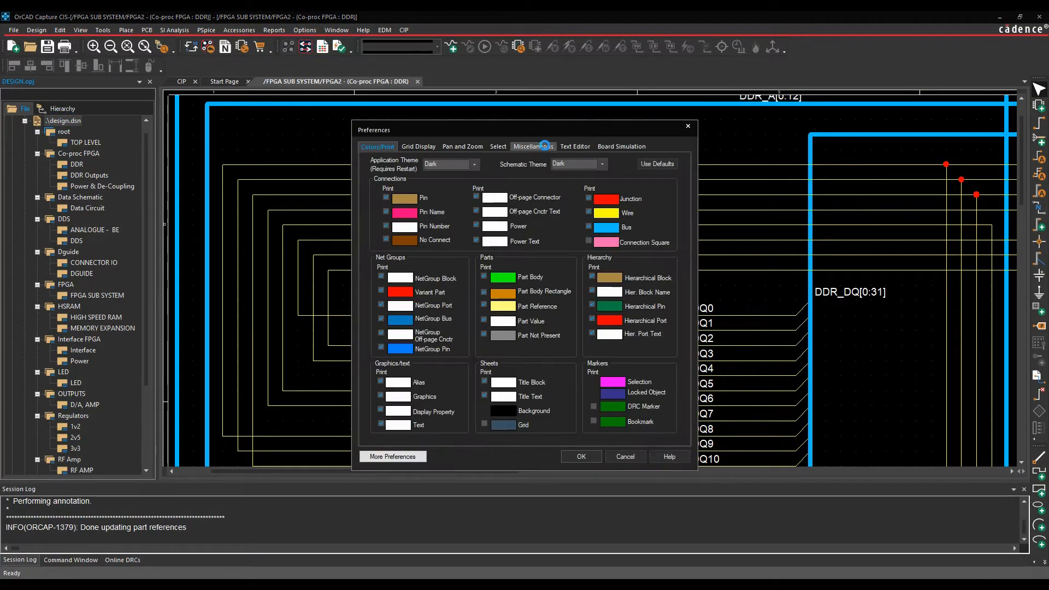
{"action": "left_click", "coordinate": [532, 146]}
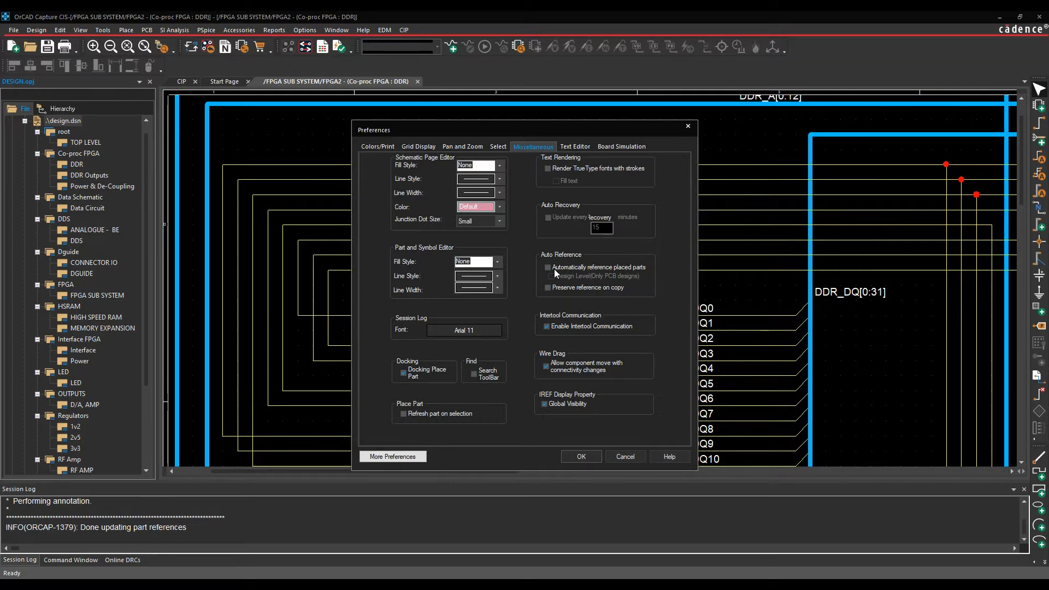
{"action": "left_click", "coordinate": [548, 266]}
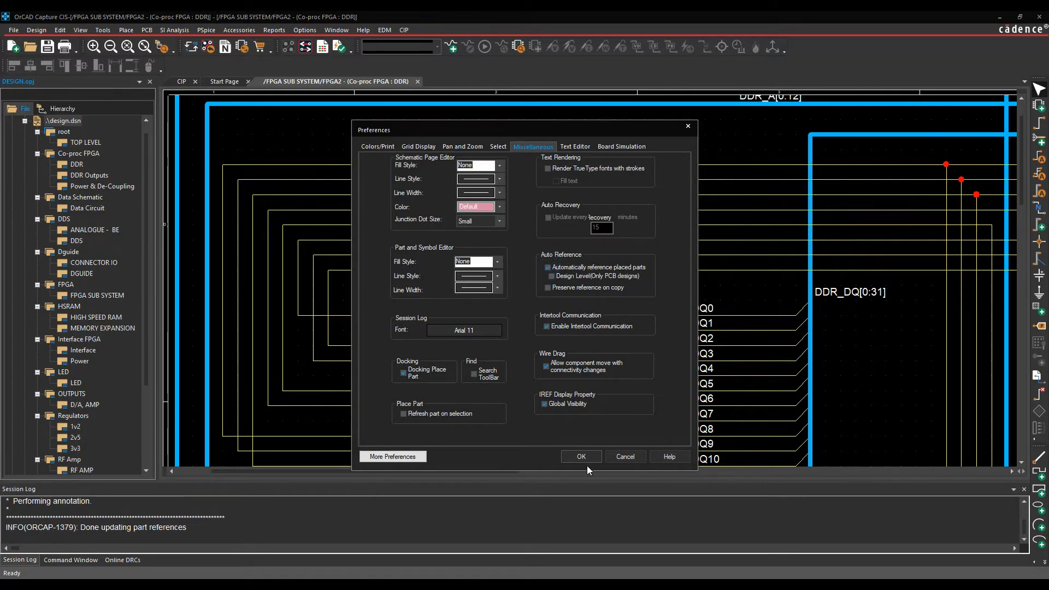
{"action": "left_click", "coordinate": [579, 457]}
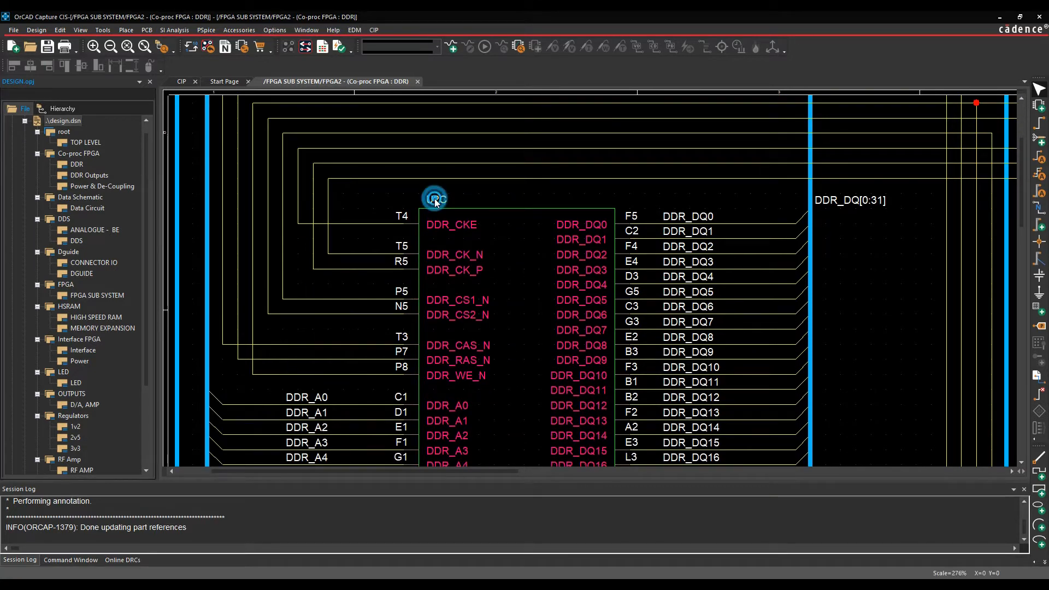
Edit the DDR part's U?C reference to read U1C via its display properties.
{"action": "double_click", "coordinate": [434, 195]}
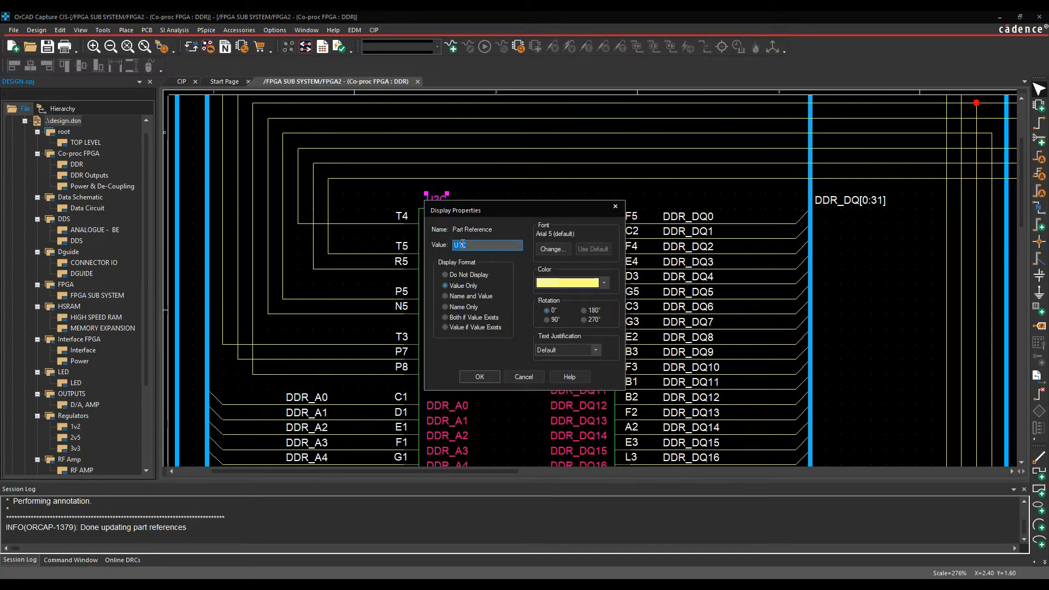
{"action": "type", "text": "U1C"}
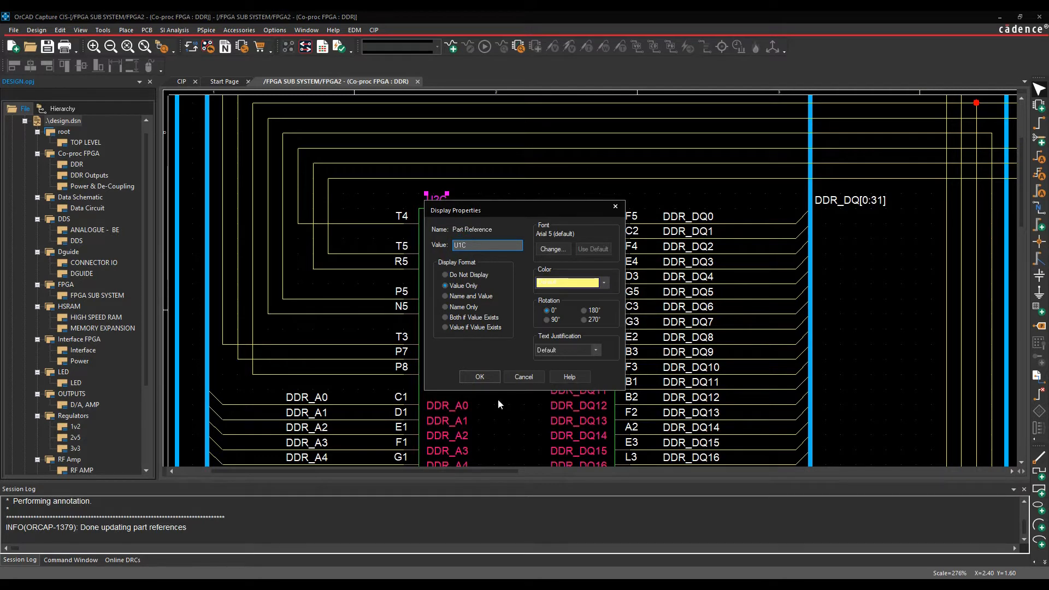
{"action": "left_click", "coordinate": [478, 377]}
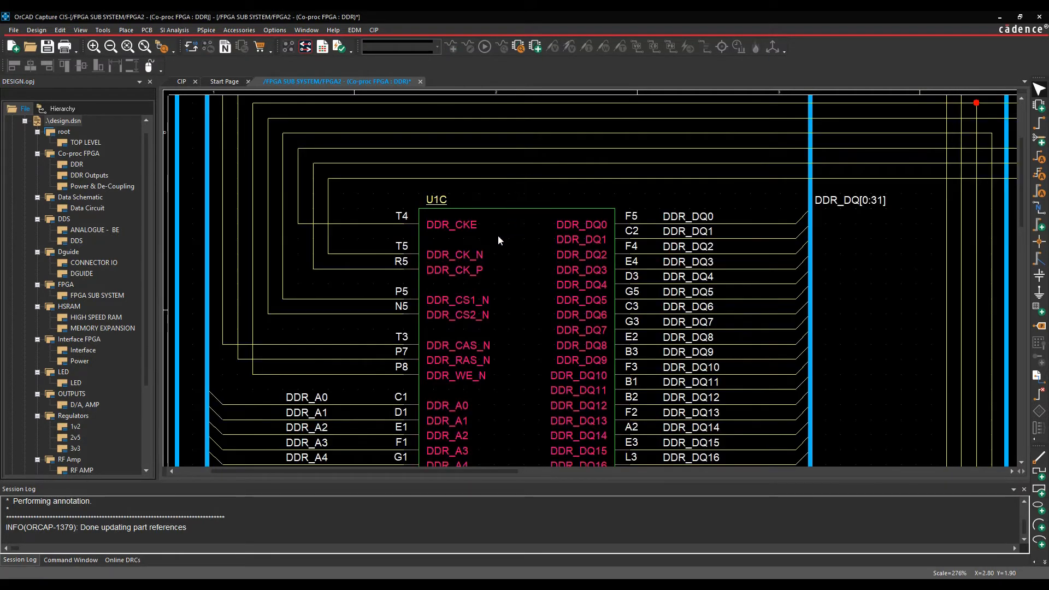
{"action": "mouse_move", "coordinate": [444, 214]}
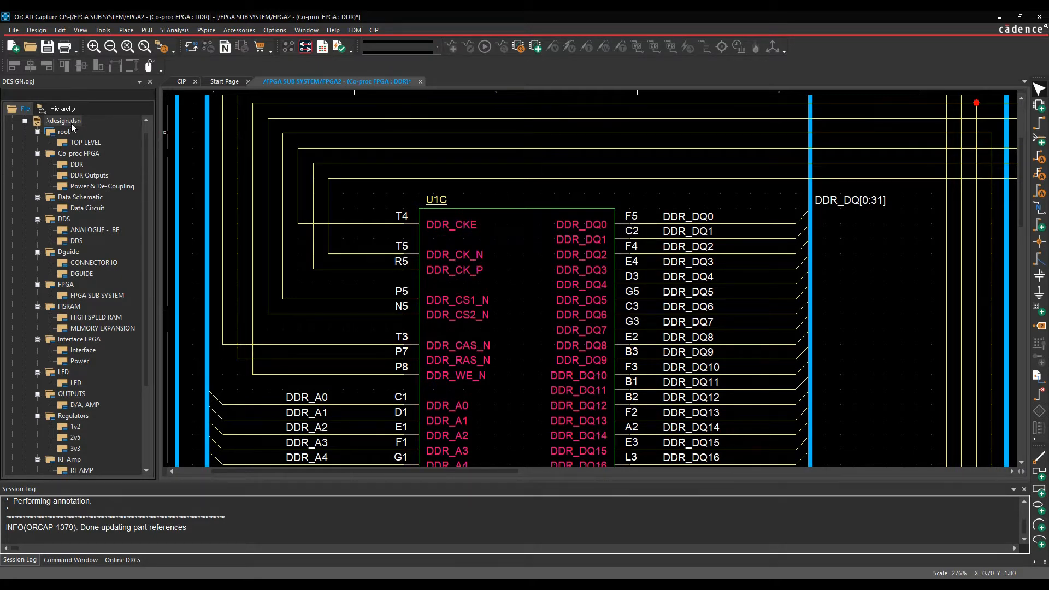
Run Annotate on design.dsn once, then choose Incremental reference update.
{"action": "left_click", "coordinate": [103, 29]}
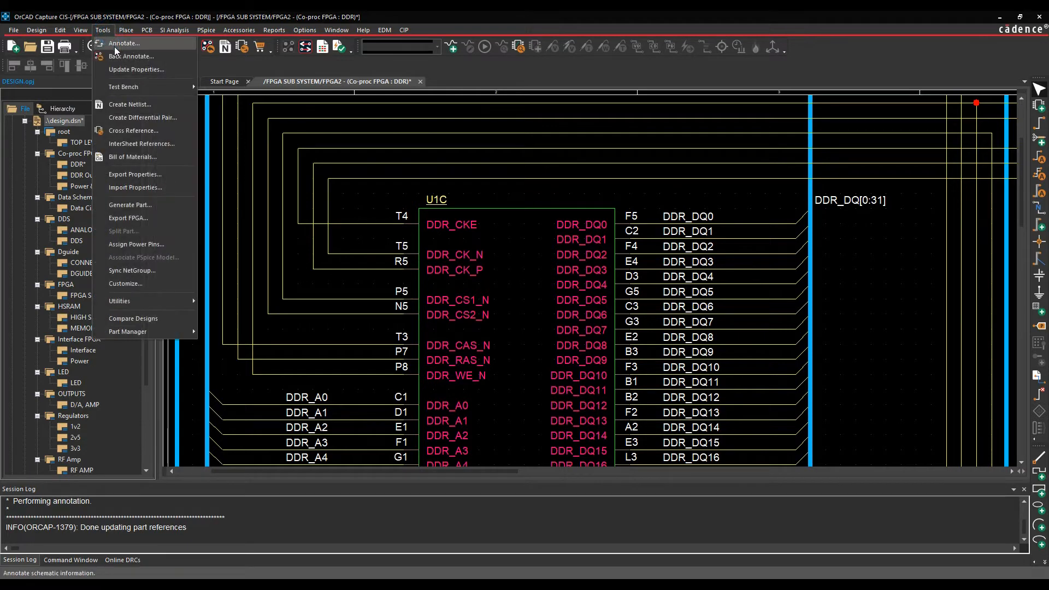
{"action": "left_click", "coordinate": [124, 43]}
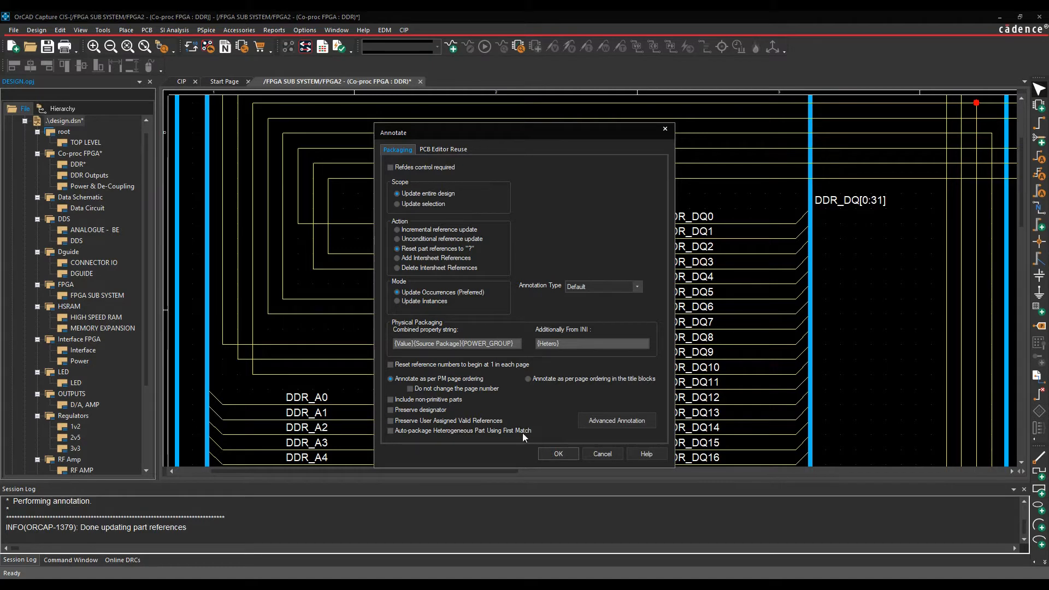
{"action": "left_click", "coordinate": [558, 453]}
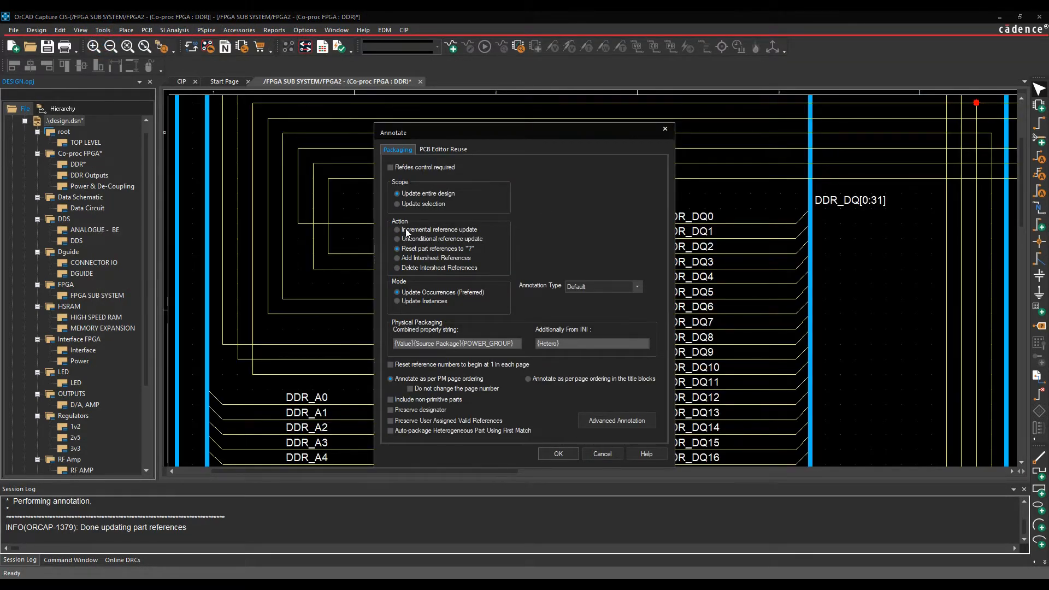
{"action": "left_click", "coordinate": [398, 230]}
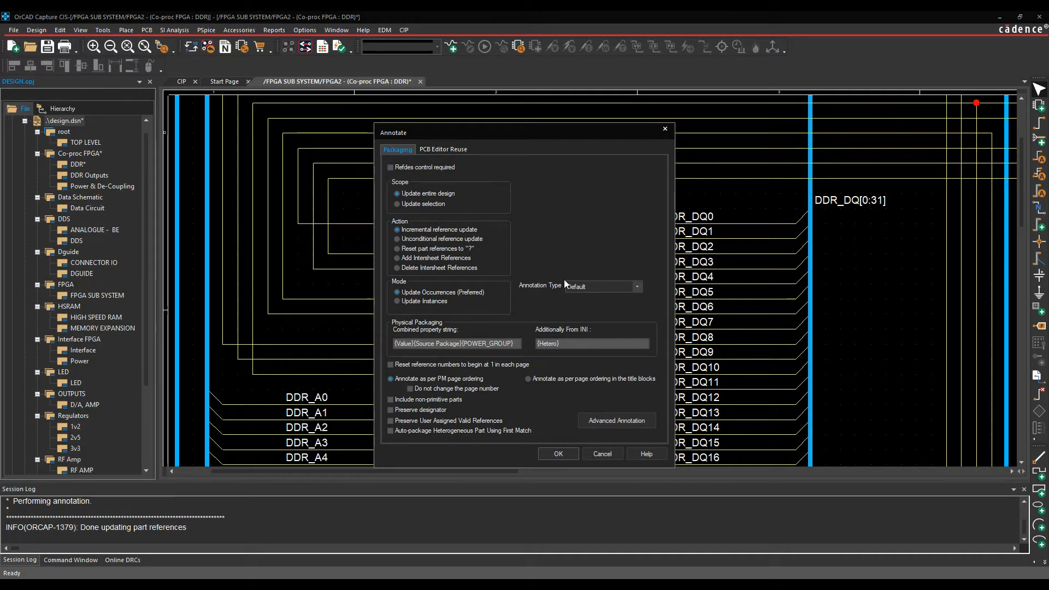
Keep Annotation Type at Default and check Refdes control required for hierarchical blocks.
{"action": "left_click", "coordinate": [635, 285]}
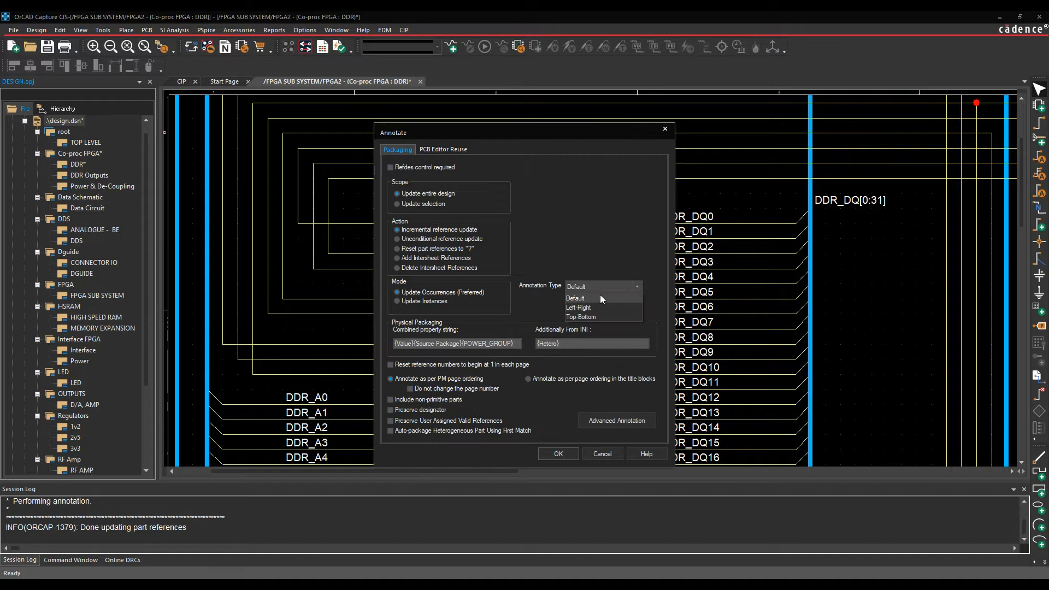
{"action": "left_click", "coordinate": [575, 297]}
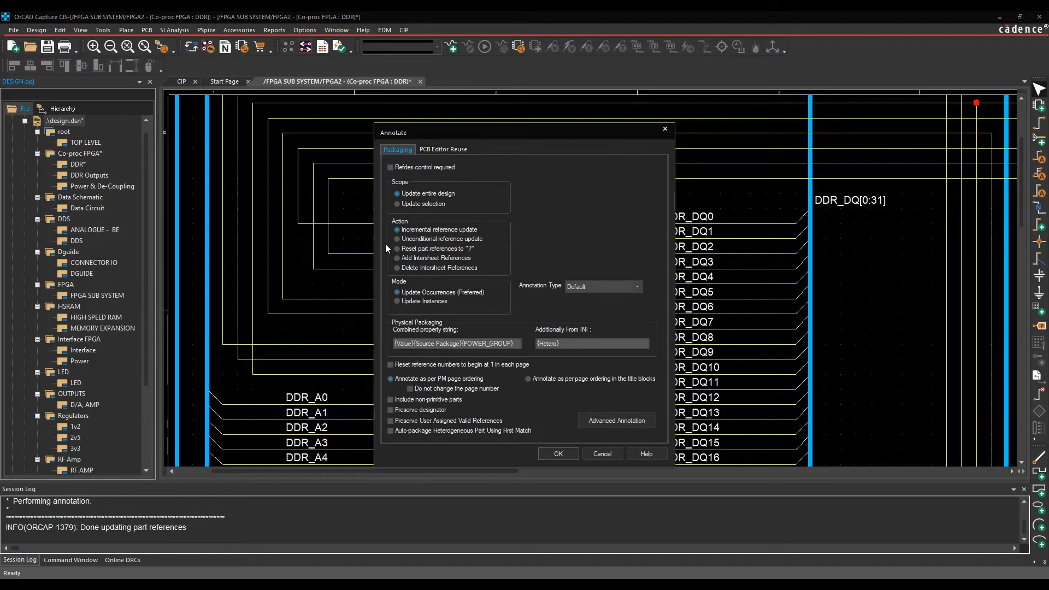
{"action": "mouse_move", "coordinate": [487, 293]}
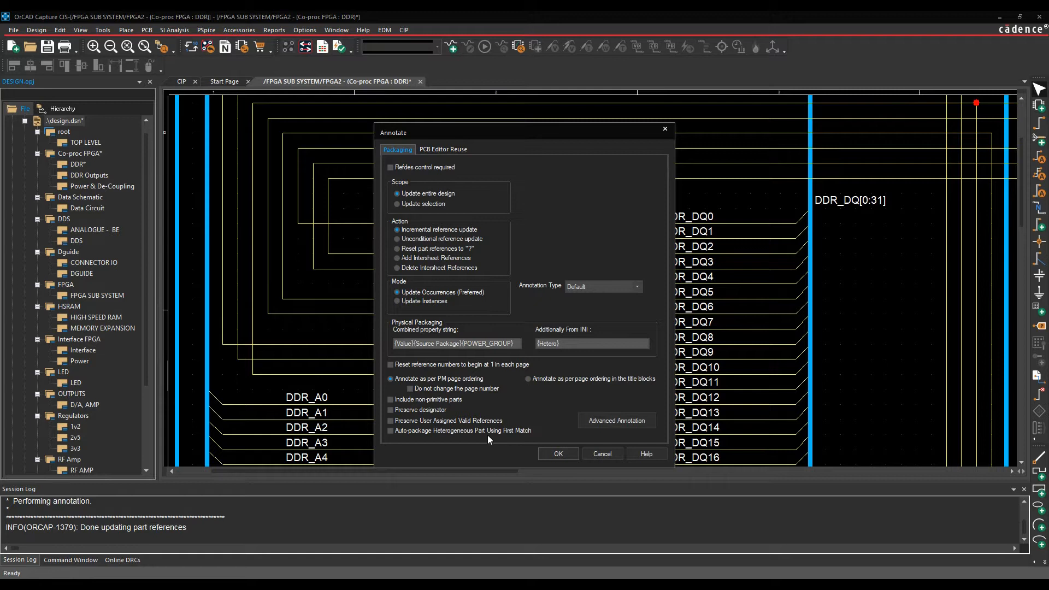
{"action": "mouse_move", "coordinate": [568, 452]}
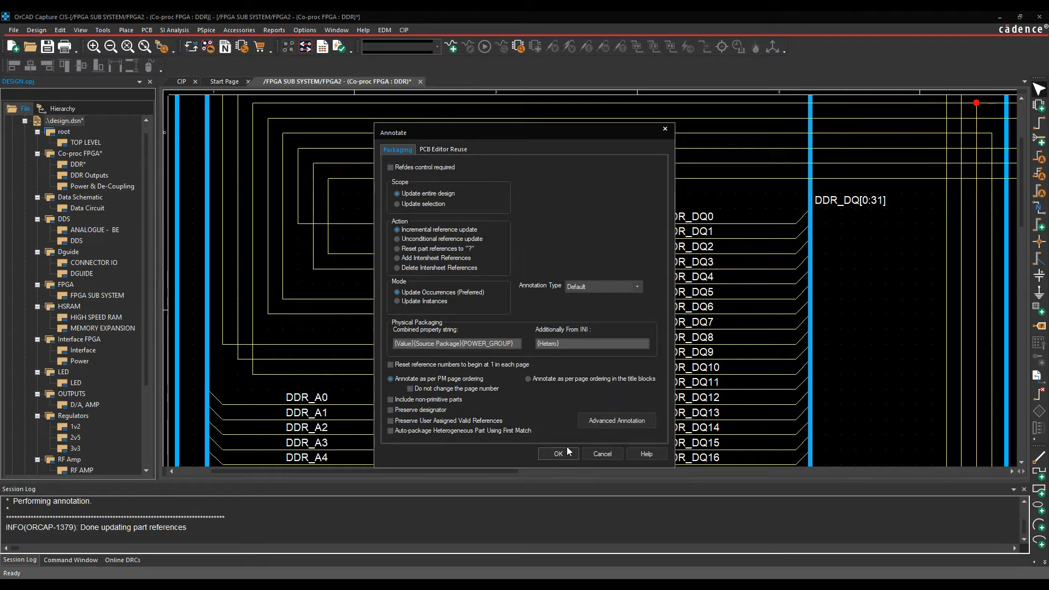
{"action": "left_click", "coordinate": [391, 167]}
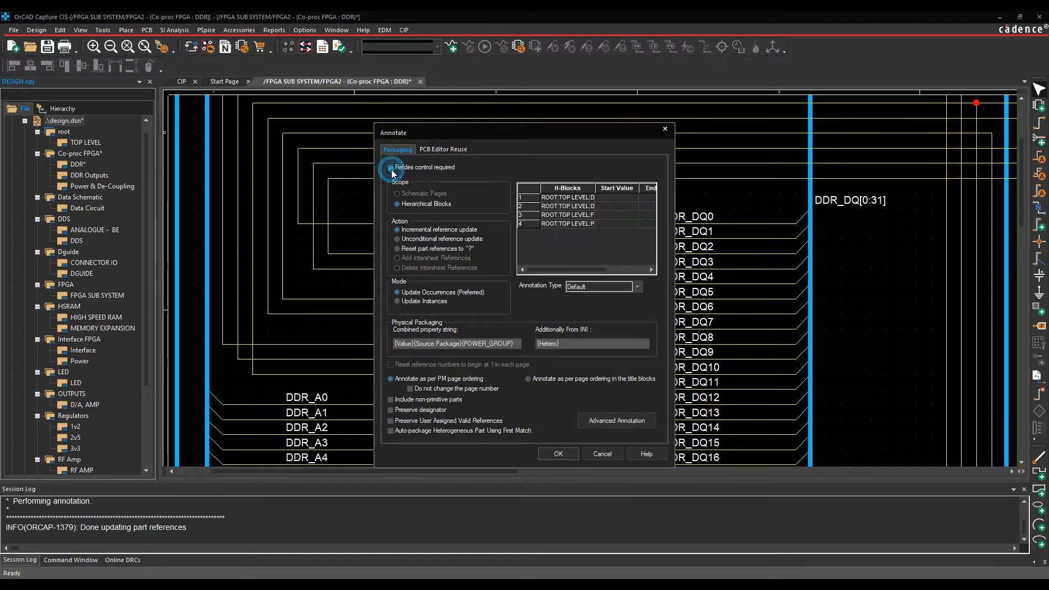
Uncheck Refdes control required, keeping incremental updates on the selection.
{"action": "left_click", "coordinate": [391, 167]}
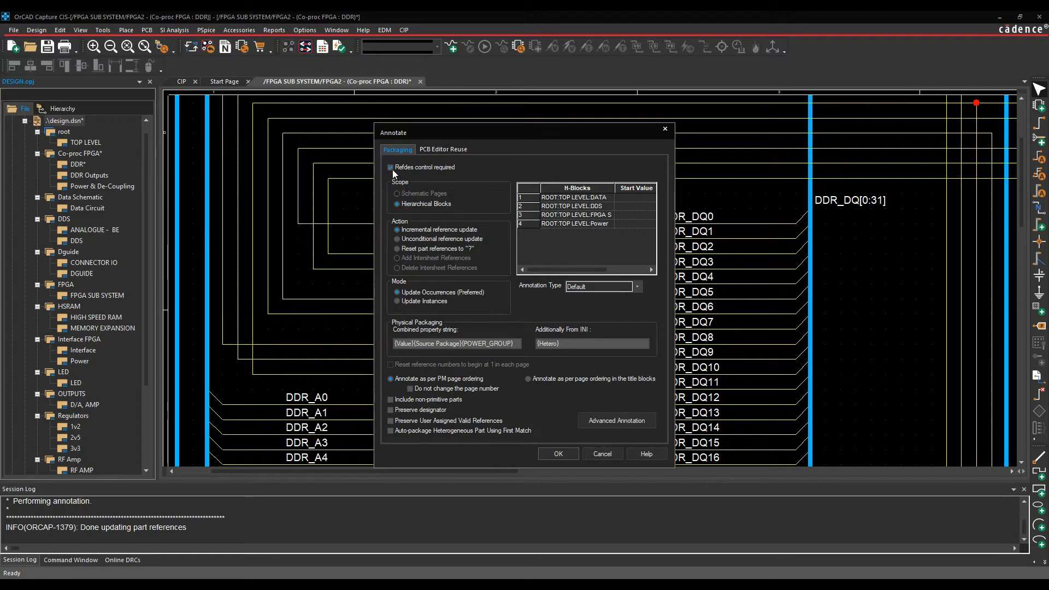
{"action": "left_click", "coordinate": [391, 166]}
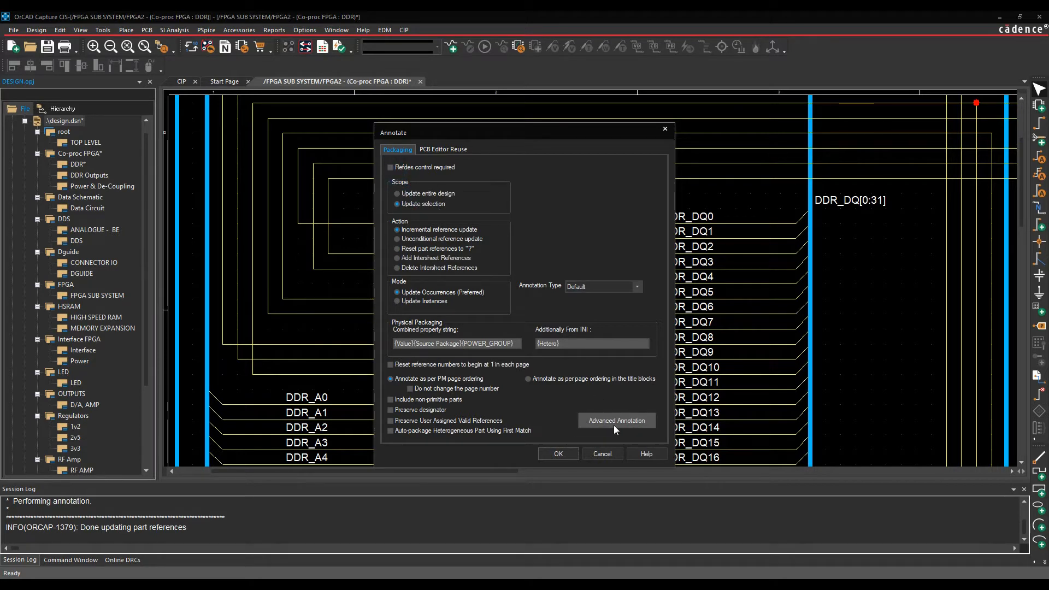
In Advanced Annotation, define ranges by Property Block using ROOM and load its groups.
{"action": "left_click", "coordinate": [557, 453]}
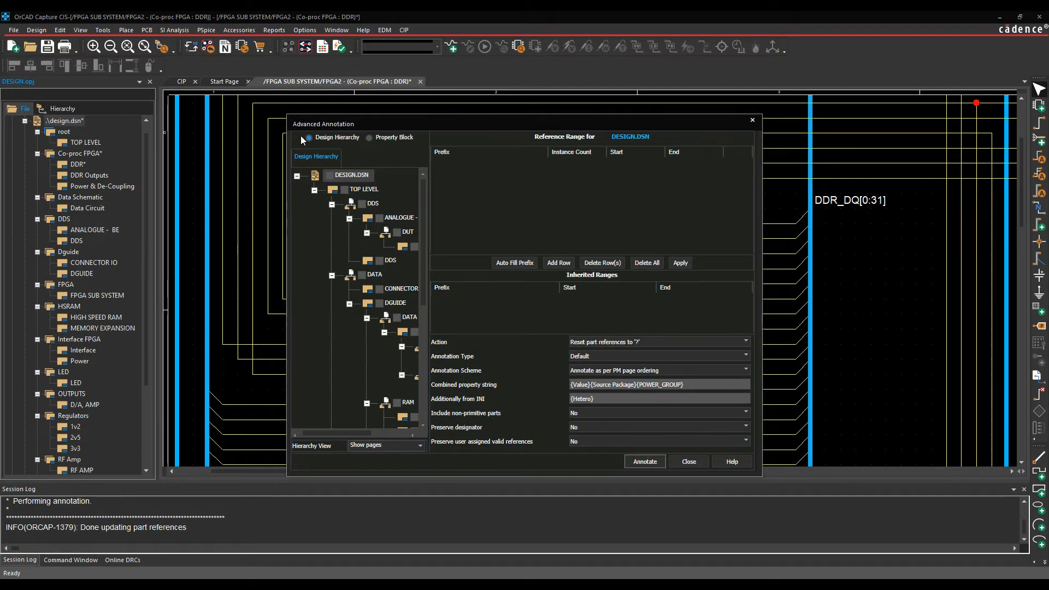
{"action": "left_click", "coordinate": [371, 138]}
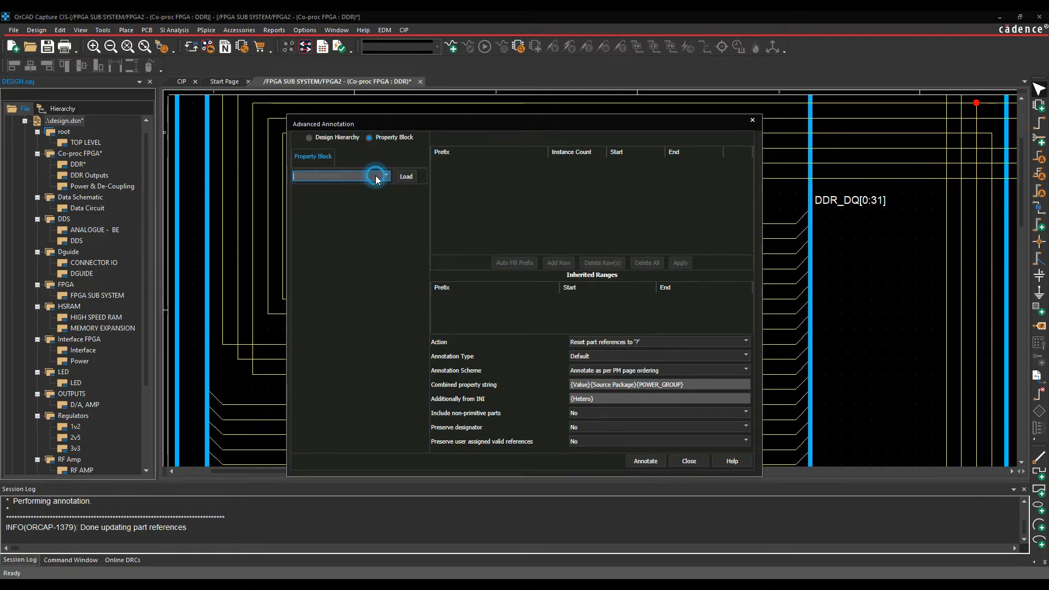
{"action": "type", "text": "ROOM"}
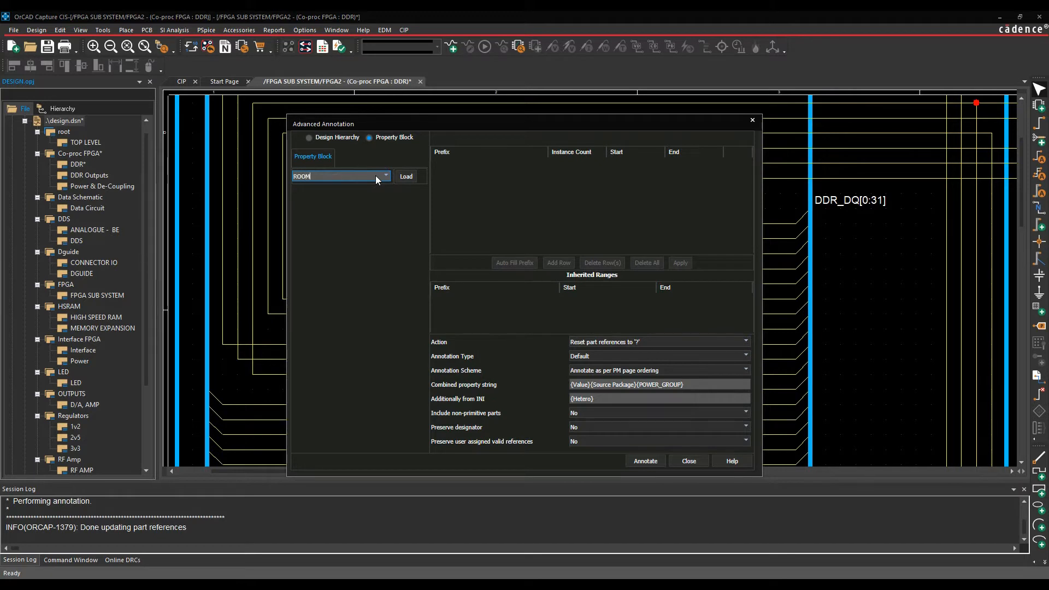
{"action": "left_click", "coordinate": [404, 176]}
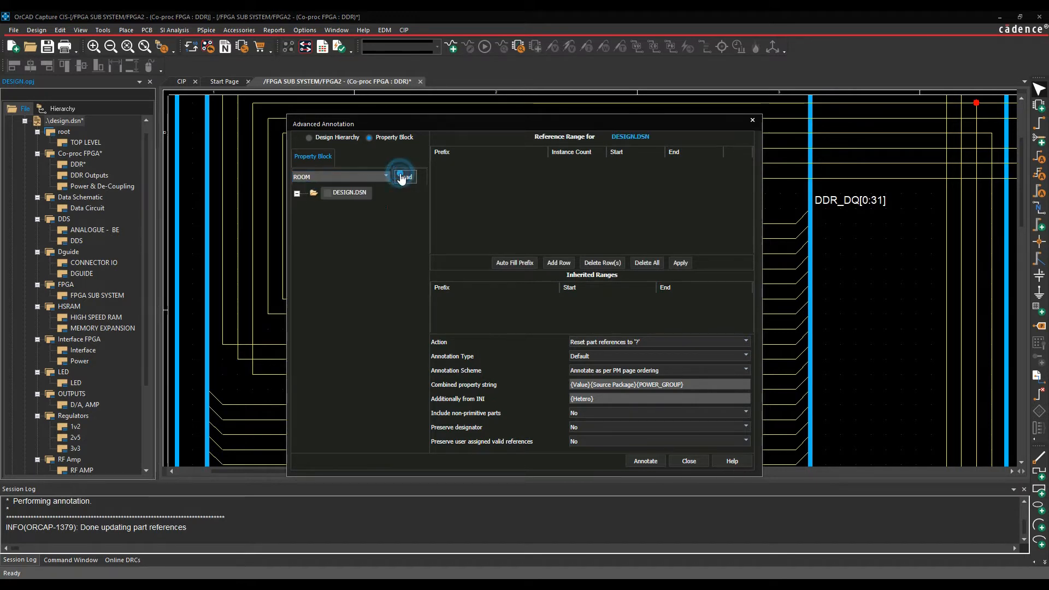
{"action": "left_click", "coordinate": [405, 177]}
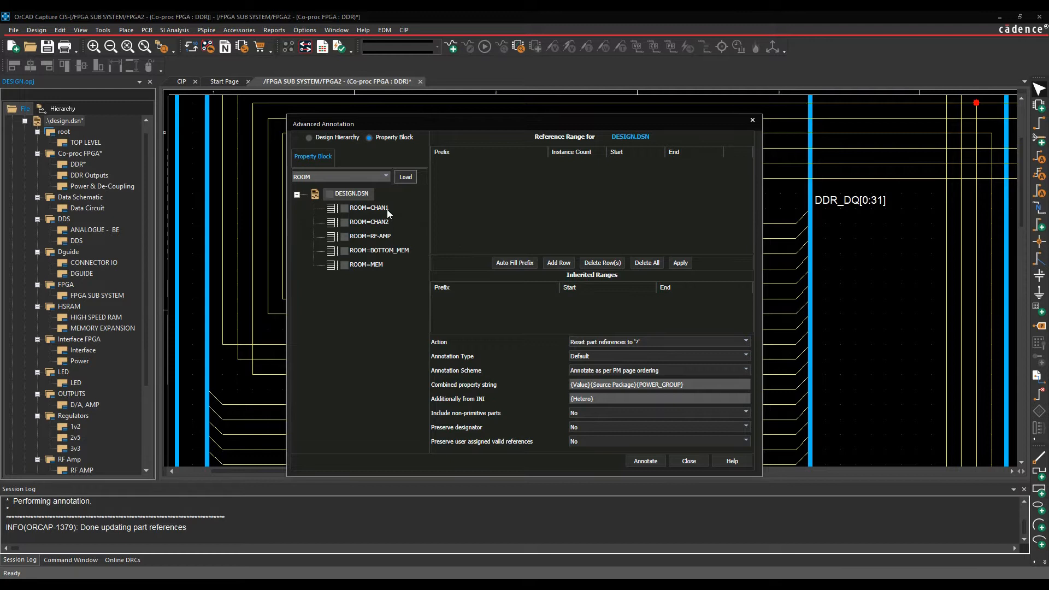
{"action": "mouse_move", "coordinate": [380, 213]}
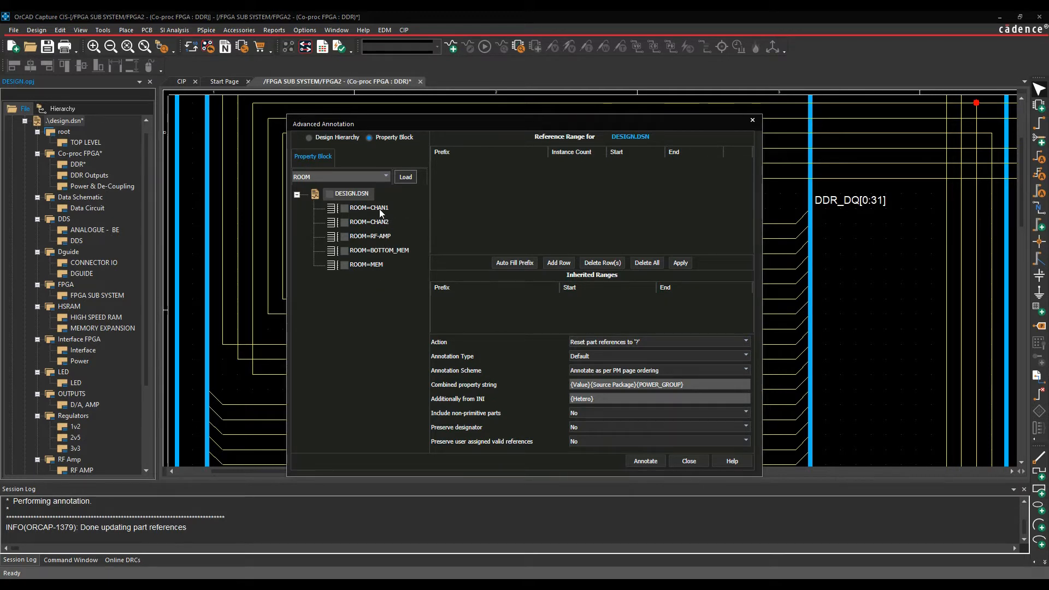
{"action": "mouse_move", "coordinate": [384, 246]}
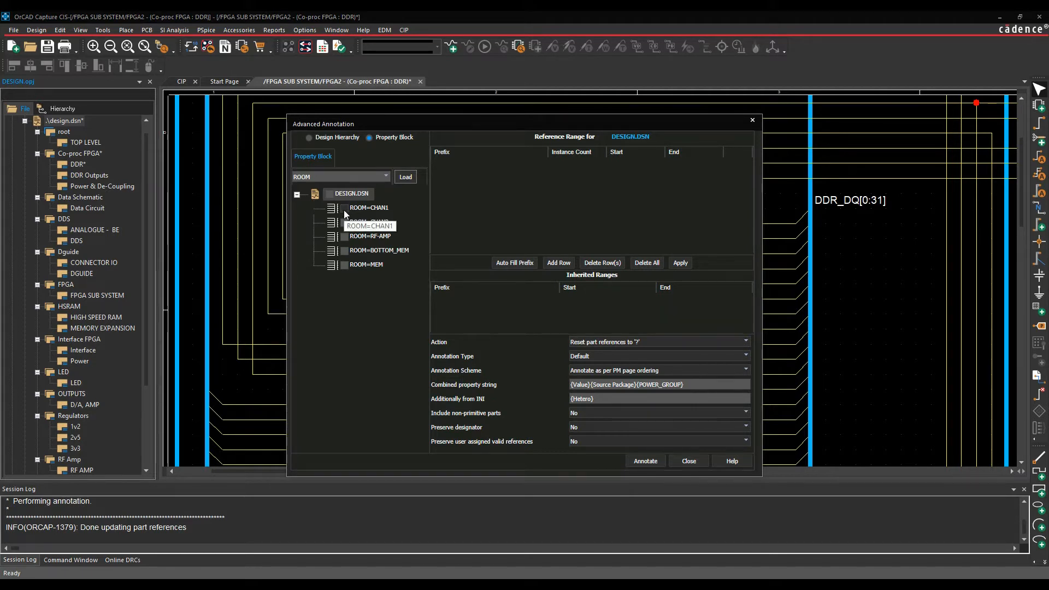
Auto-fill prefixes for ROOM=CHAN1, check the U entry, then switch to Design Hierarchy ranges.
{"action": "left_click", "coordinate": [368, 208]}
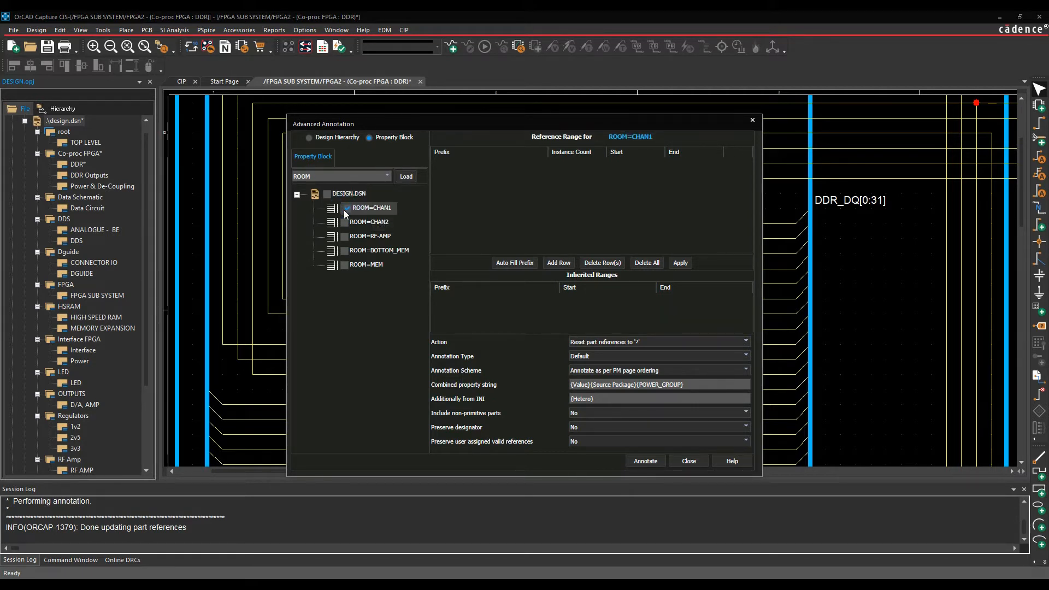
{"action": "left_click", "coordinate": [515, 262]}
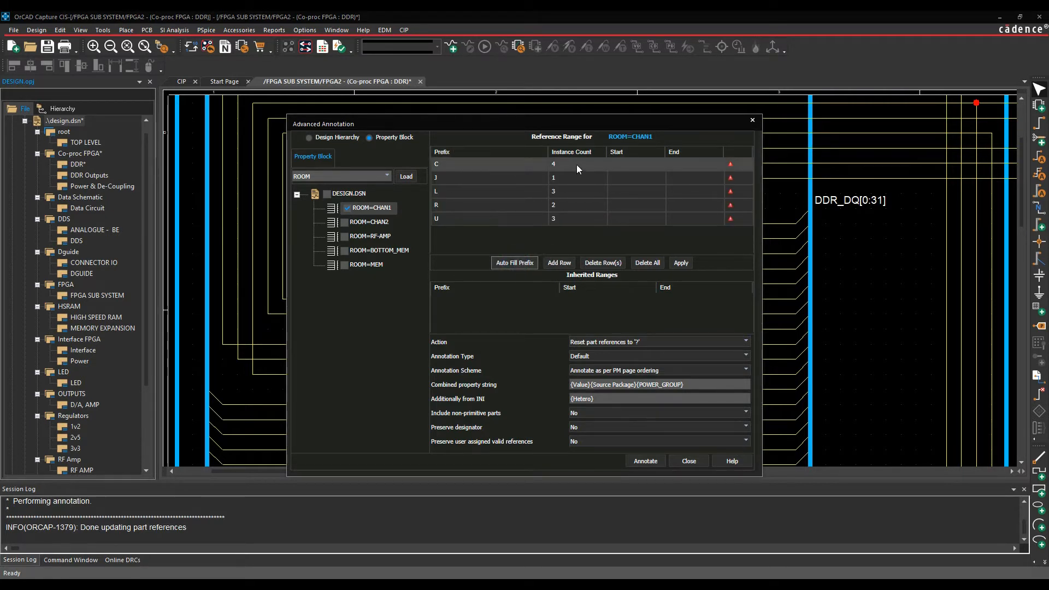
{"action": "left_click", "coordinate": [488, 191]}
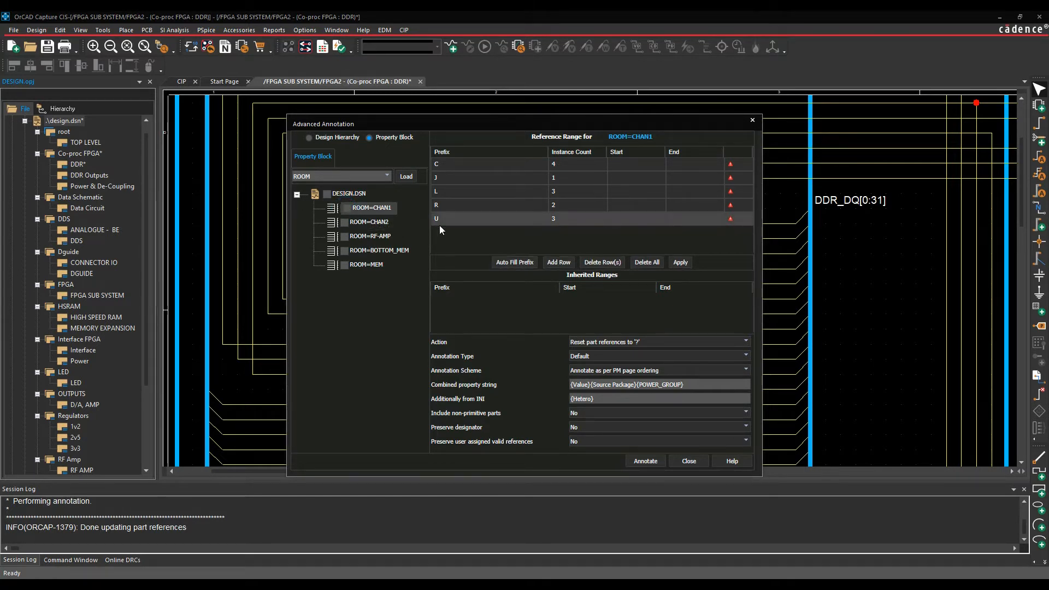
{"action": "left_click", "coordinate": [309, 138]}
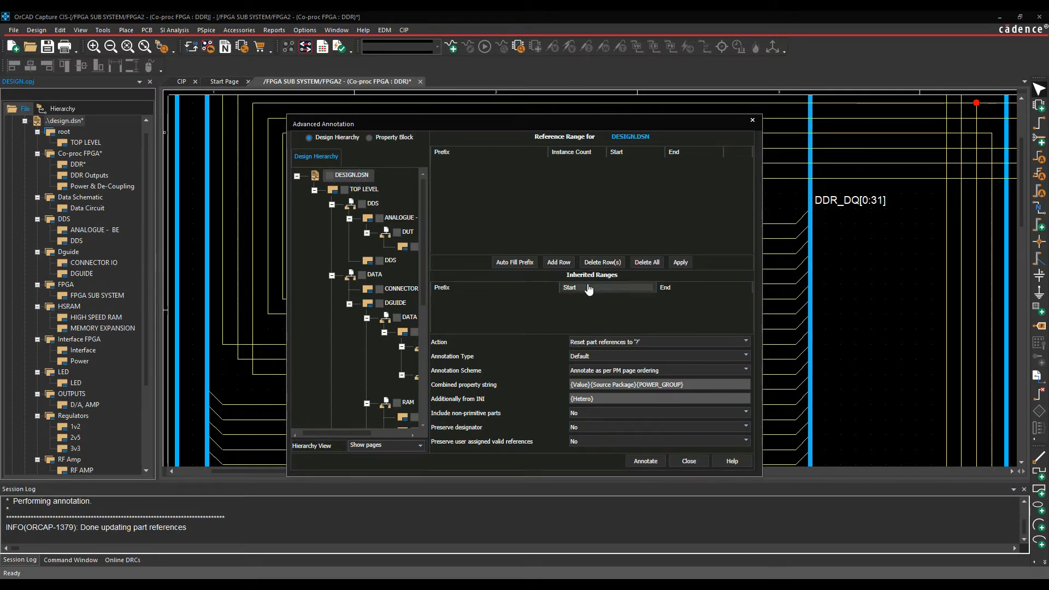
Auto-fill all design prefixes (C 213, U 54), review them, and clear the table.
{"action": "left_click", "coordinate": [513, 261]}
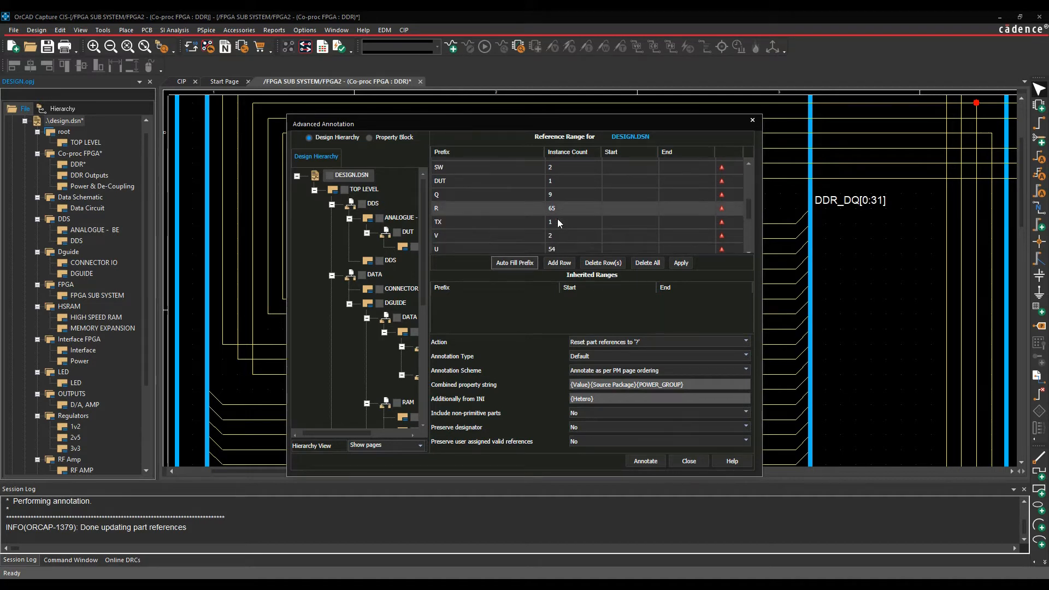
{"action": "scroll", "scroll_direction": "down", "scroll_amount": 3}
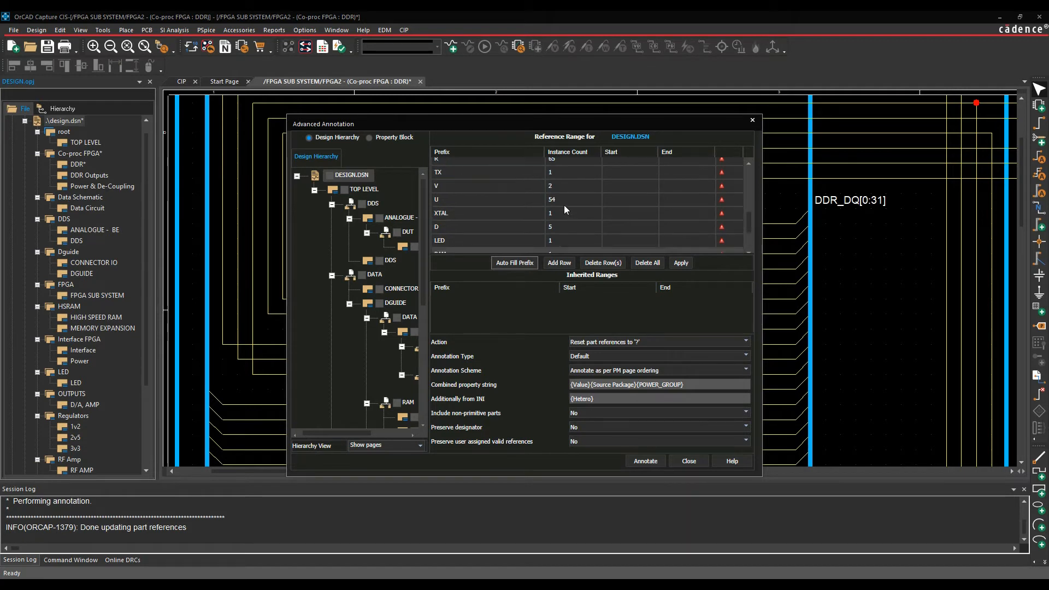
{"action": "left_click", "coordinate": [645, 262]}
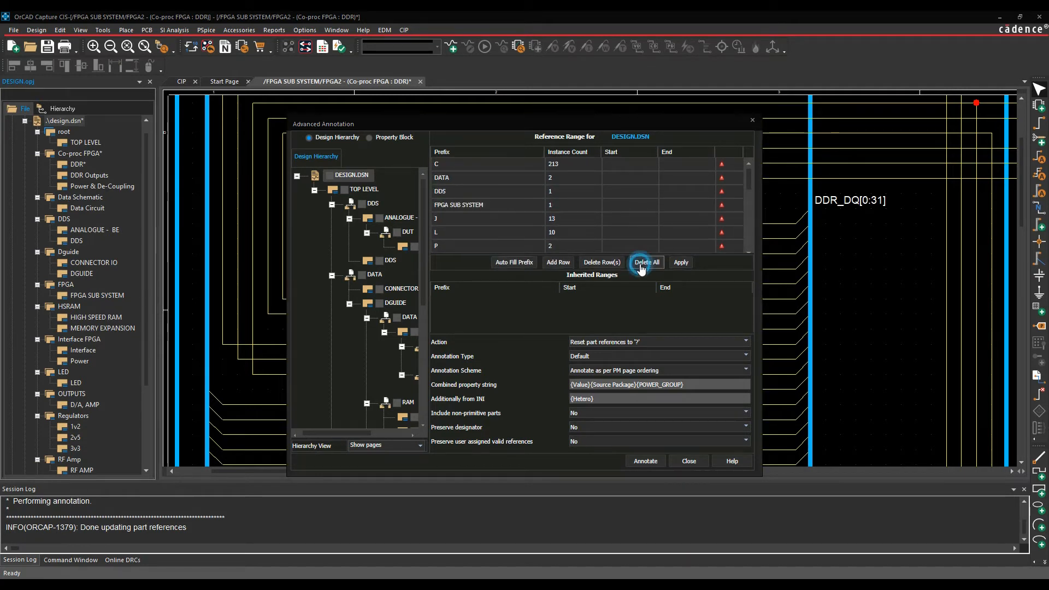
Add a U prefix row to the range table and auto-fill its instance count.
{"action": "left_click", "coordinate": [646, 261]}
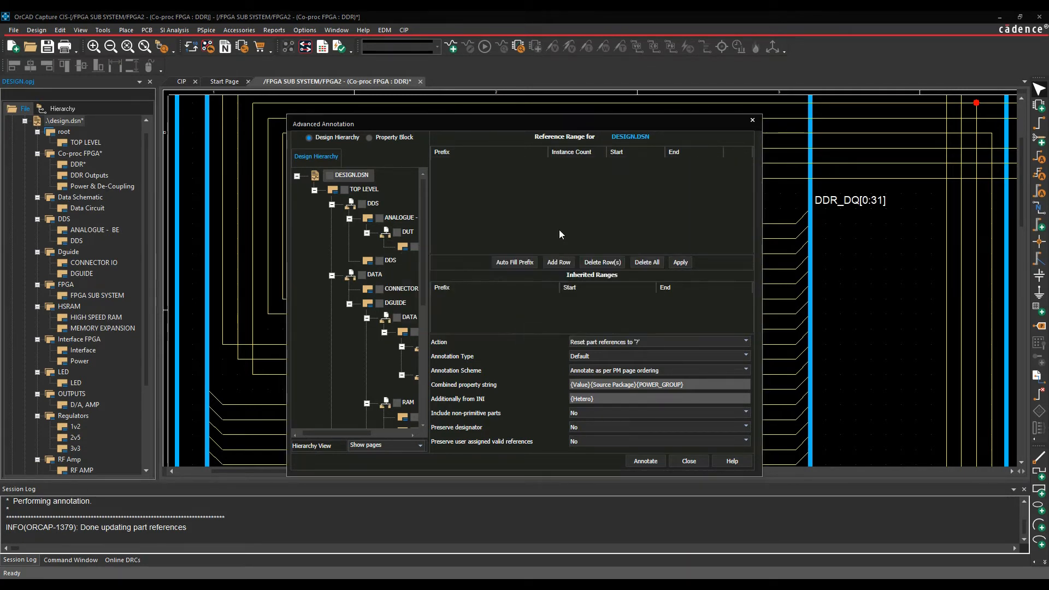
{"action": "mouse_move", "coordinate": [529, 232]}
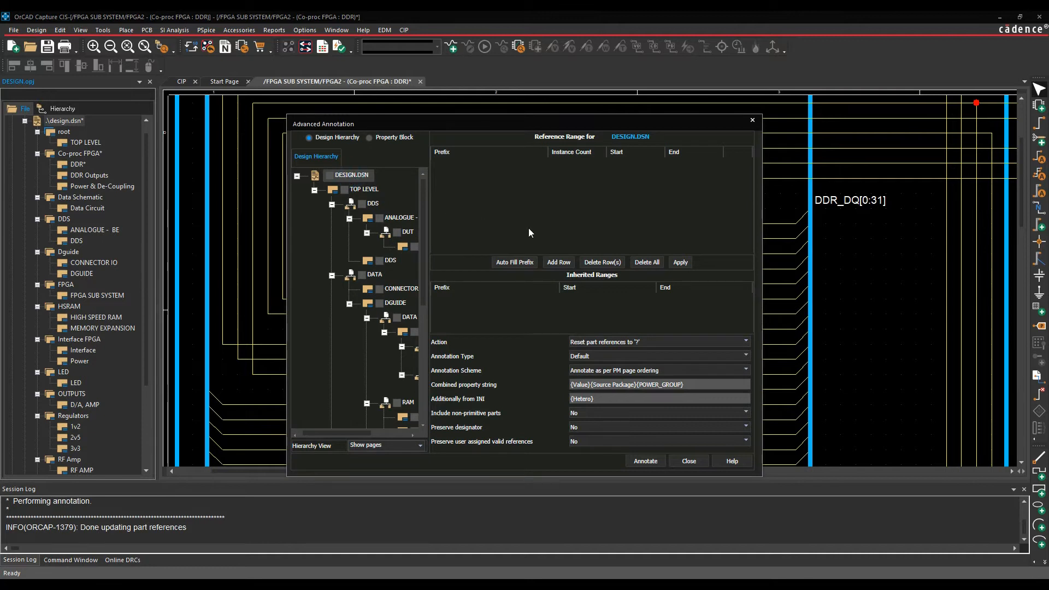
{"action": "left_click", "coordinate": [531, 166]}
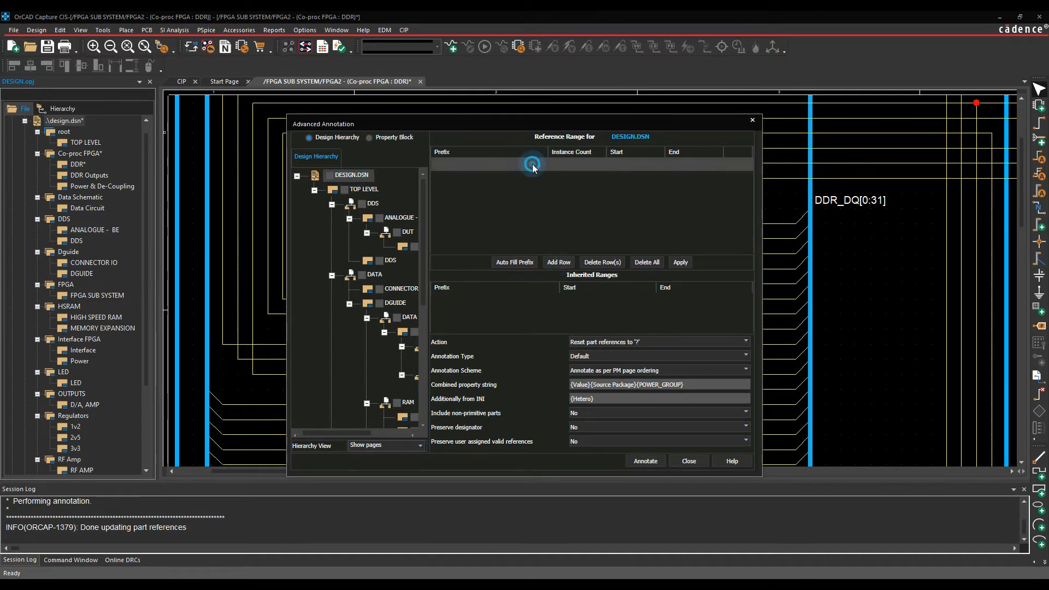
{"action": "left_click", "coordinate": [538, 165]}
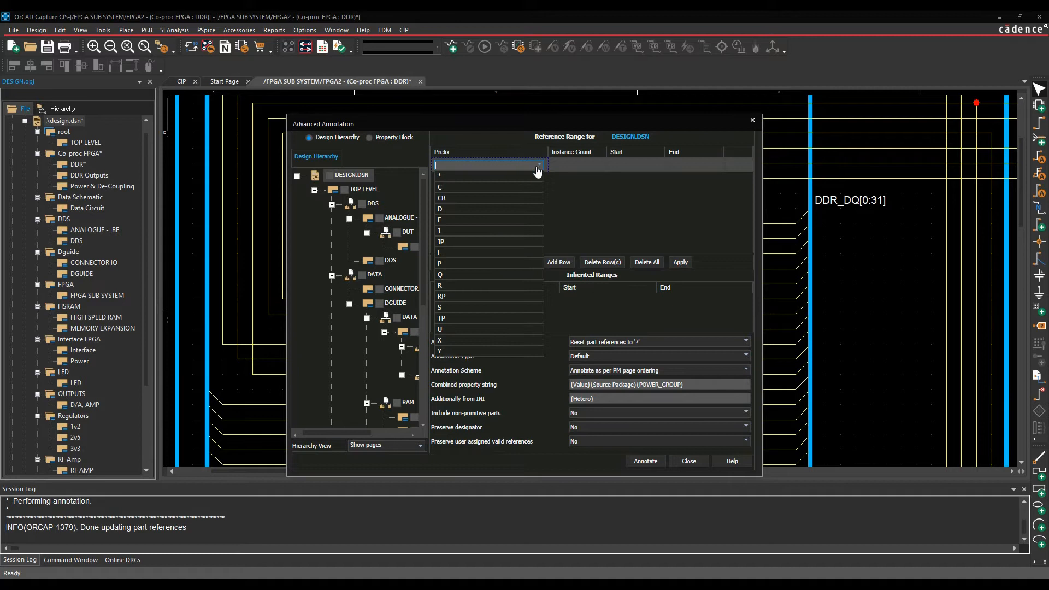
{"action": "left_click", "coordinate": [440, 329]}
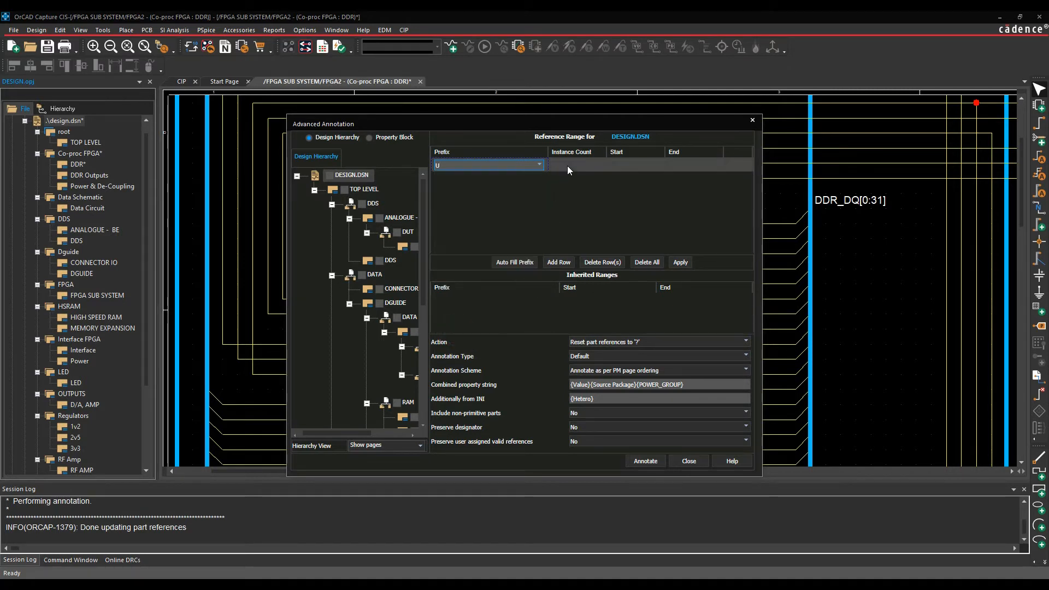
{"action": "left_click", "coordinate": [513, 262]}
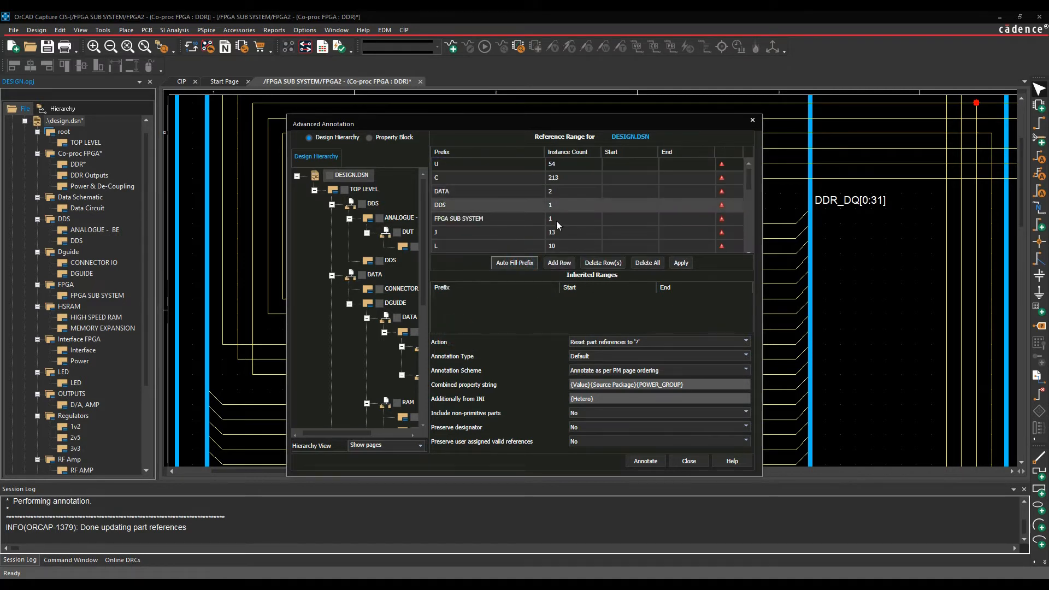
Delete all range rows for the design node only, then add a fresh row for U.
{"action": "left_click", "coordinate": [601, 262]}
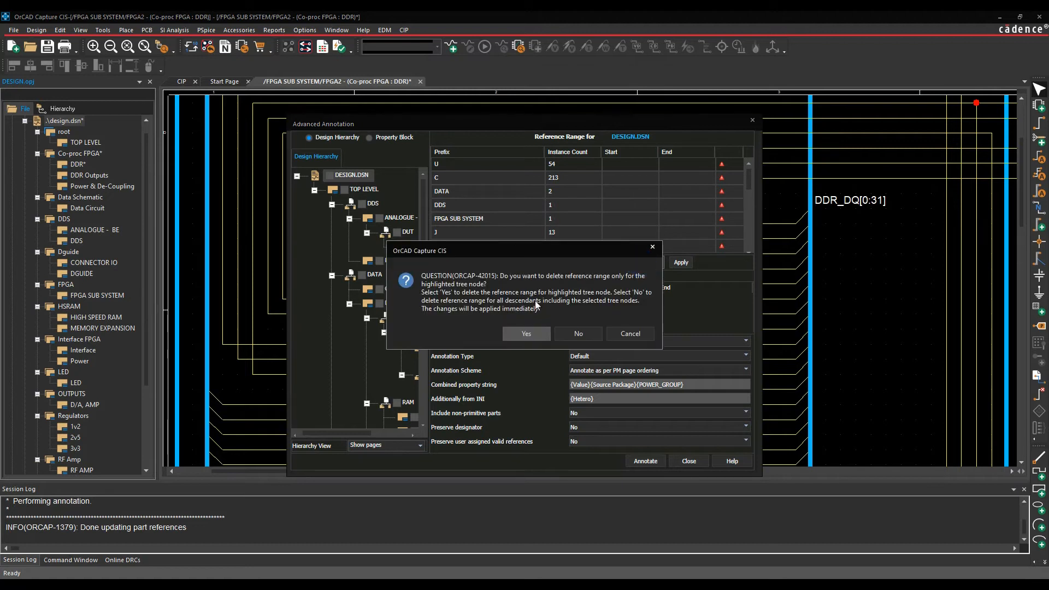
{"action": "left_click", "coordinate": [526, 333]}
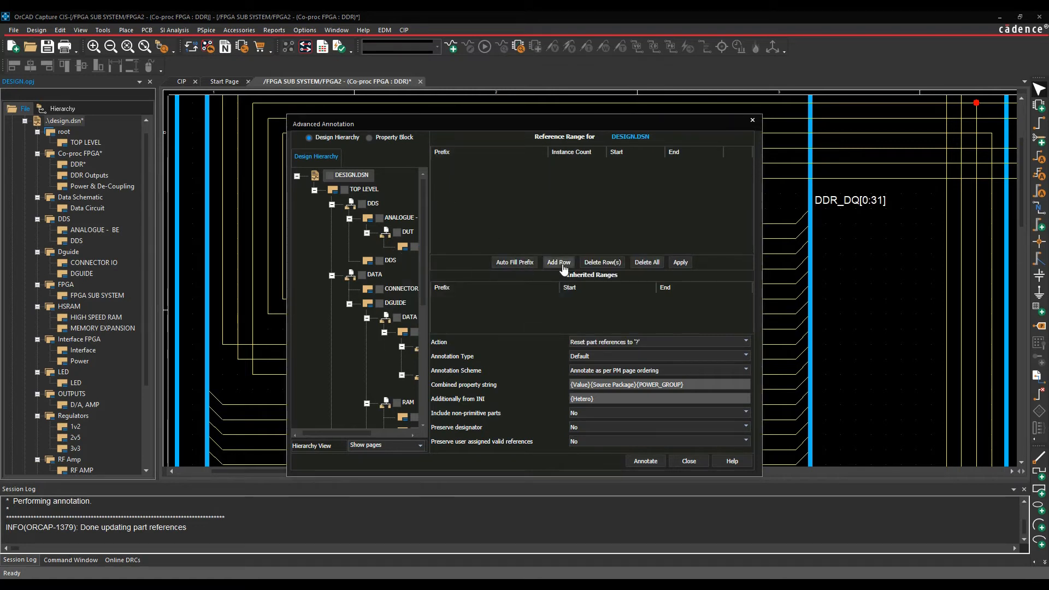
{"action": "left_click", "coordinate": [558, 261]}
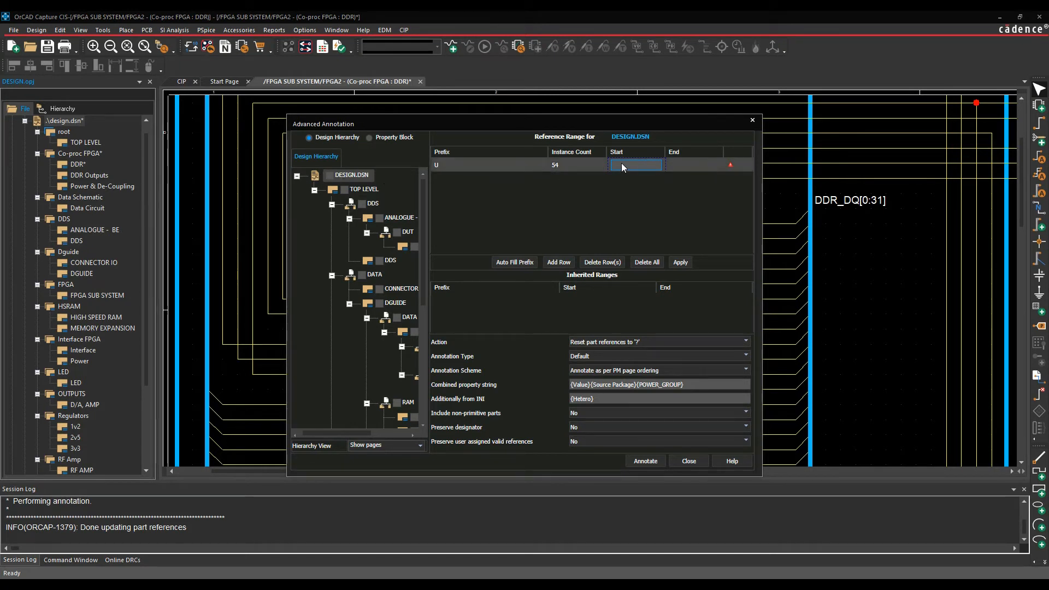
Enter Start 200 and End 300 for the design's U row, then select another hierarchy node.
{"action": "type", "text": "200"}
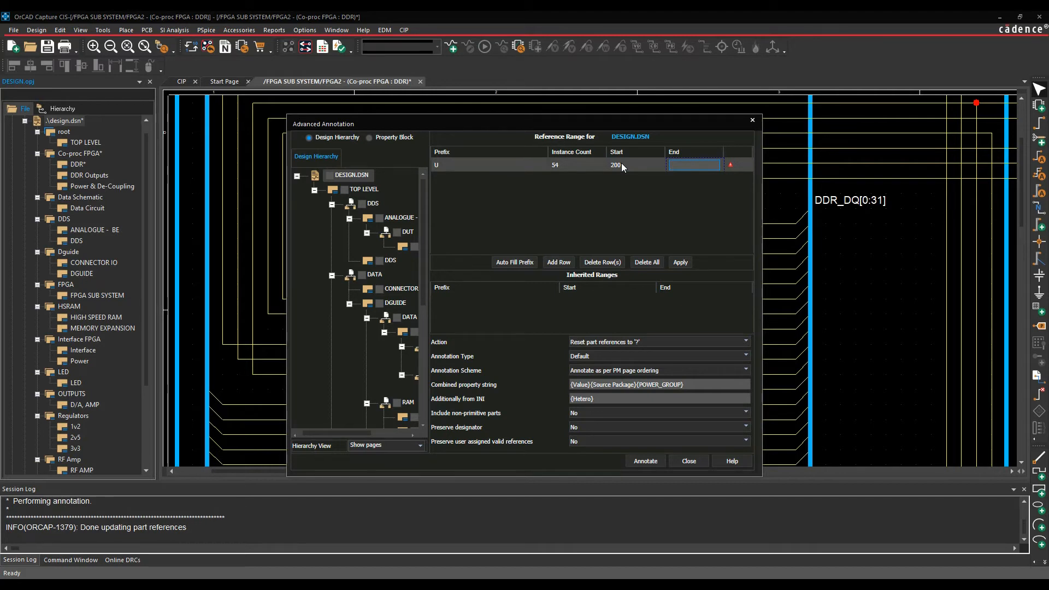
{"action": "type", "text": "300"}
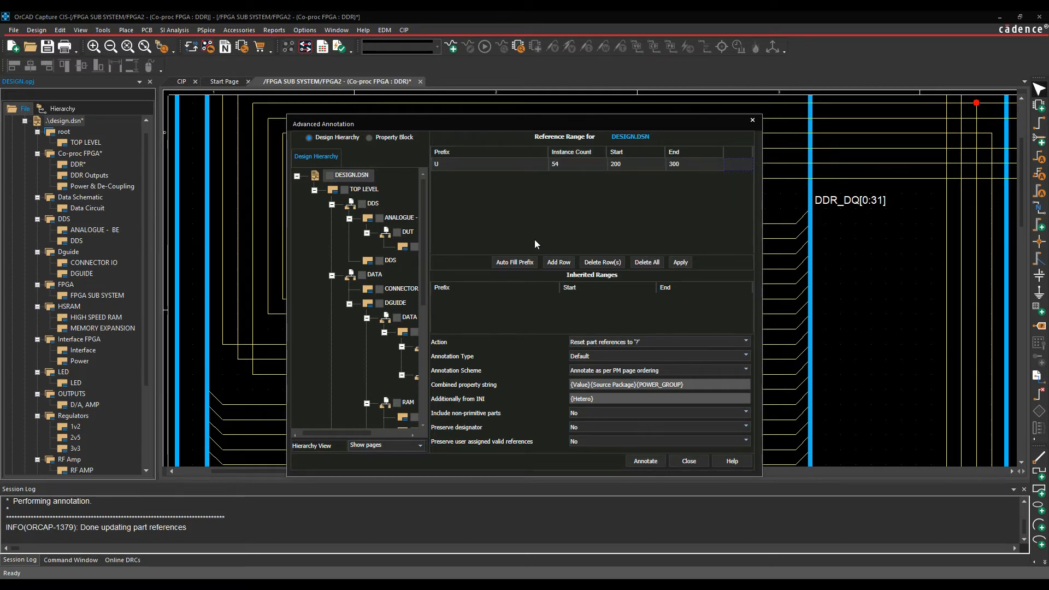
{"action": "left_click", "coordinate": [614, 164]}
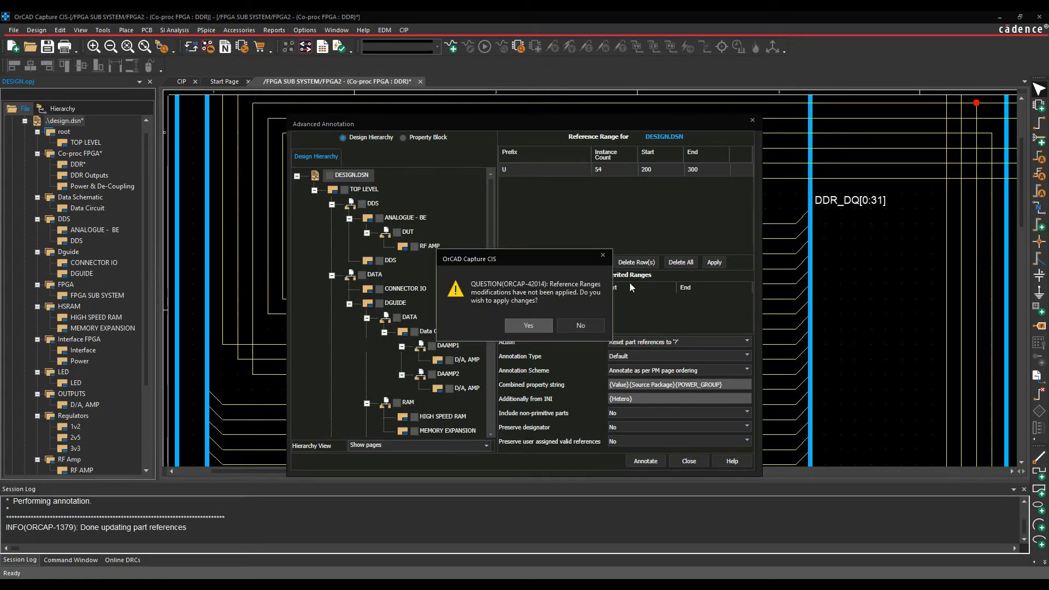
Apply the pending U range, then give DAAMP1 its own U range of 500 to 510.
{"action": "left_click", "coordinate": [579, 325]}
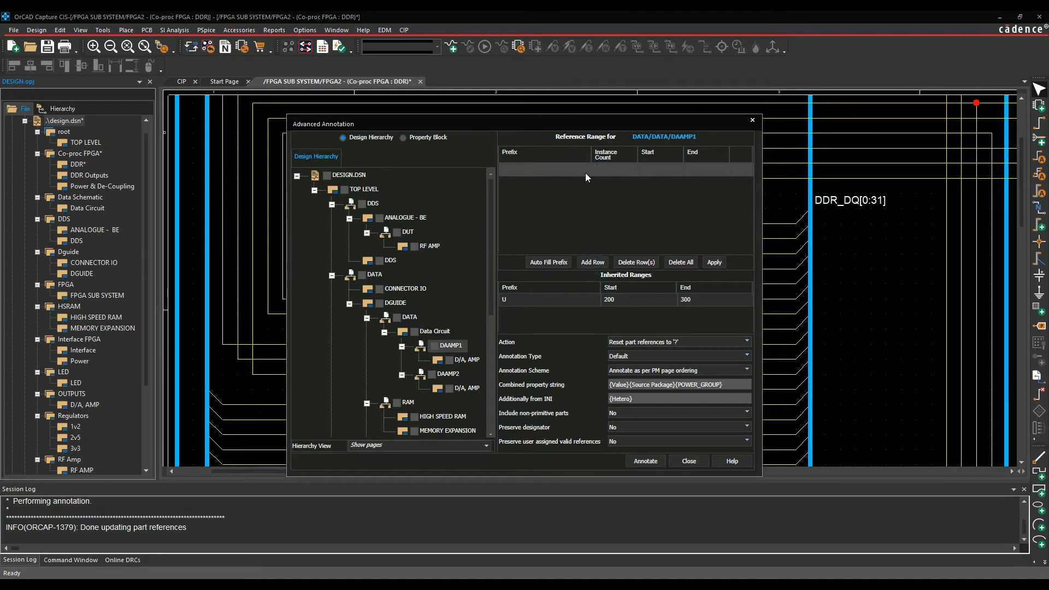
{"action": "left_click", "coordinate": [591, 261]}
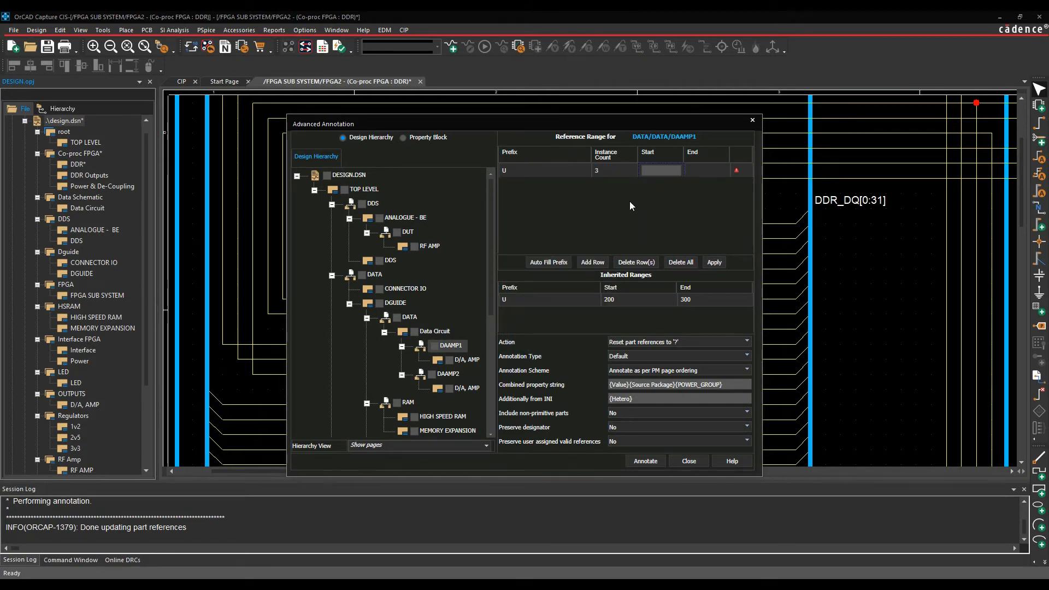
{"action": "left_click", "coordinate": [660, 171]}
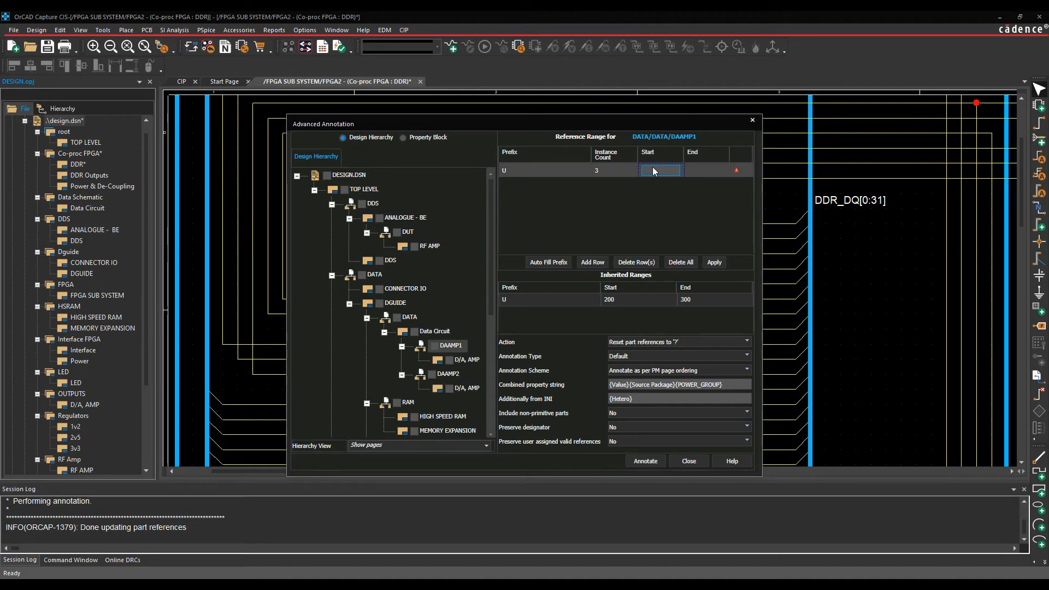
{"action": "type", "text": "500"}
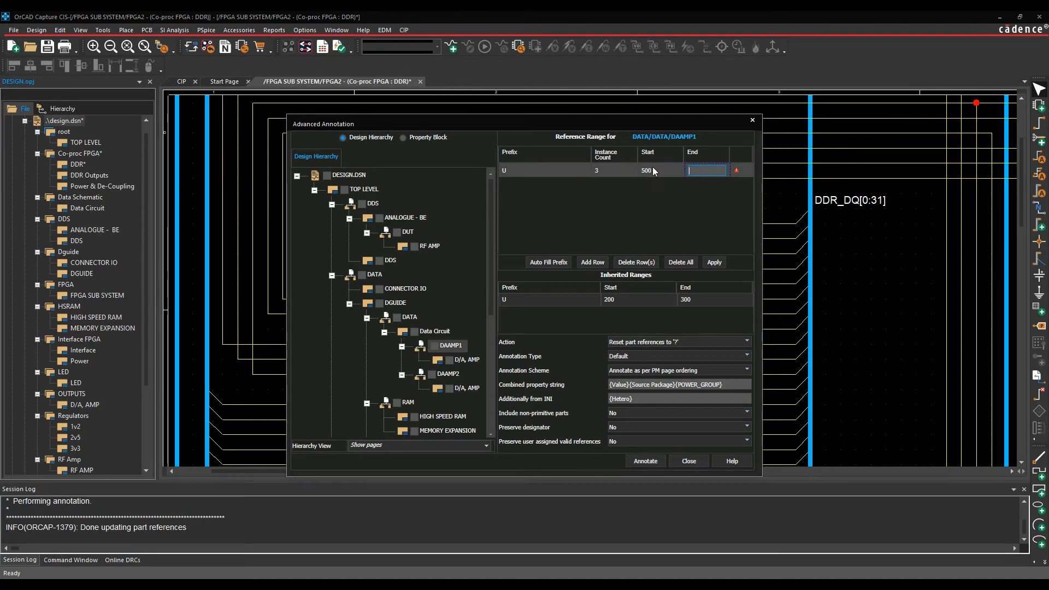
{"action": "type", "text": "510"}
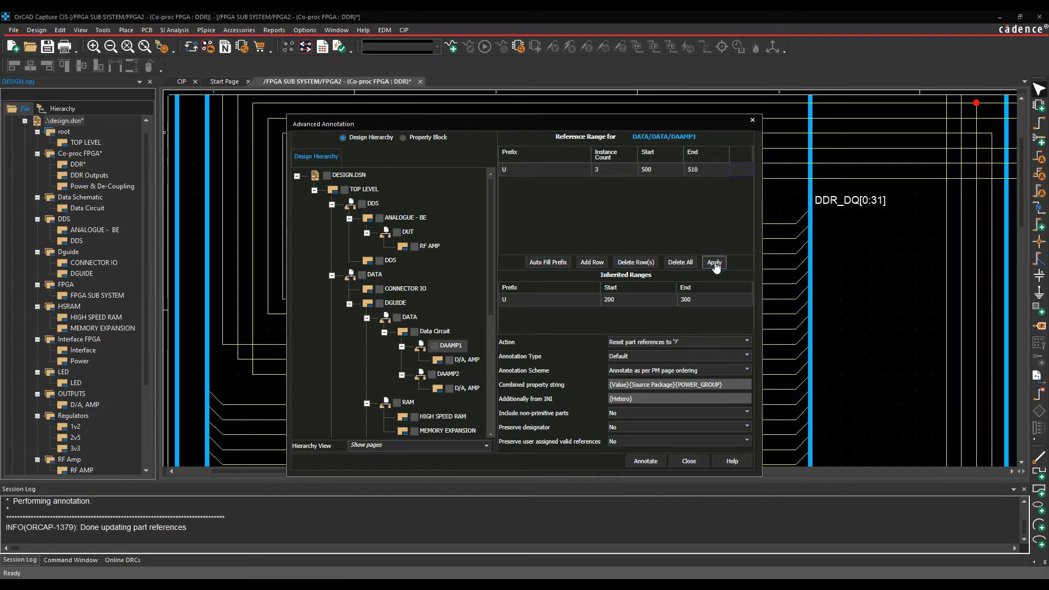
{"action": "mouse_move", "coordinate": [448, 391]}
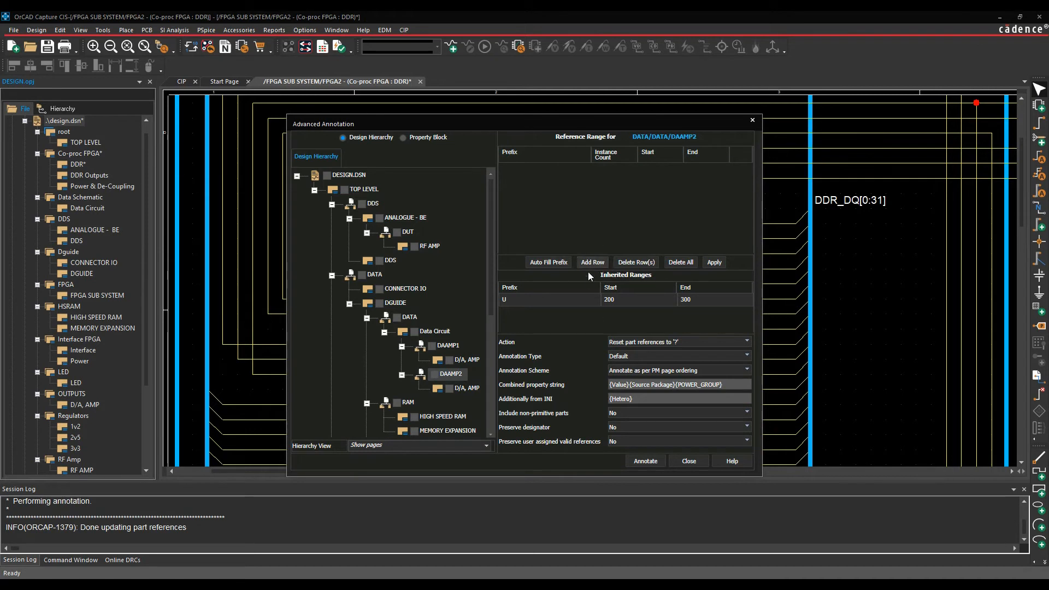
Add a U row for DAAMP2 with Start 900 and End 910.
{"action": "left_click", "coordinate": [591, 261]}
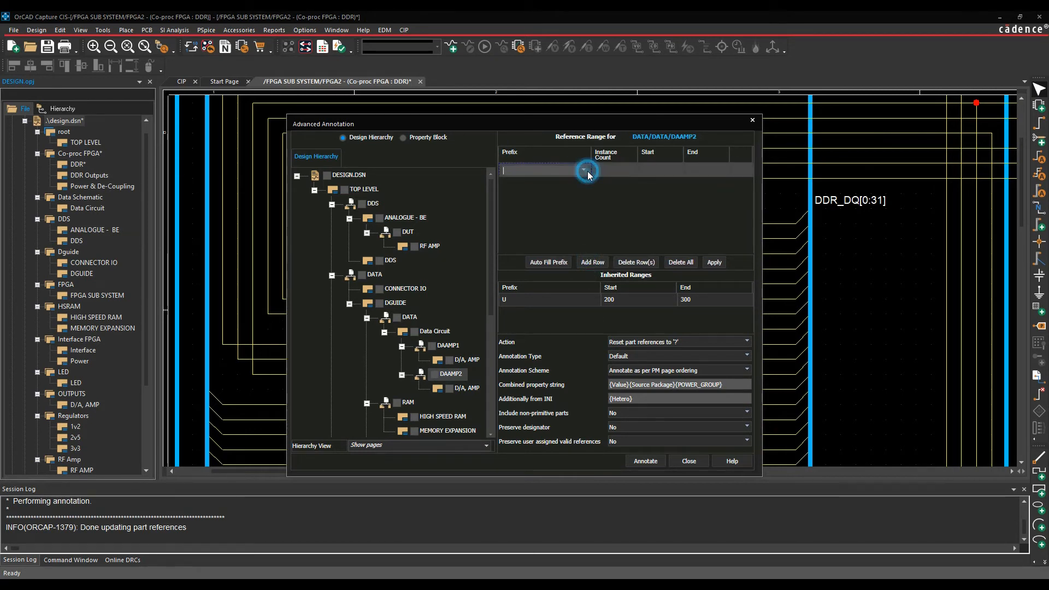
{"action": "type", "text": "U"}
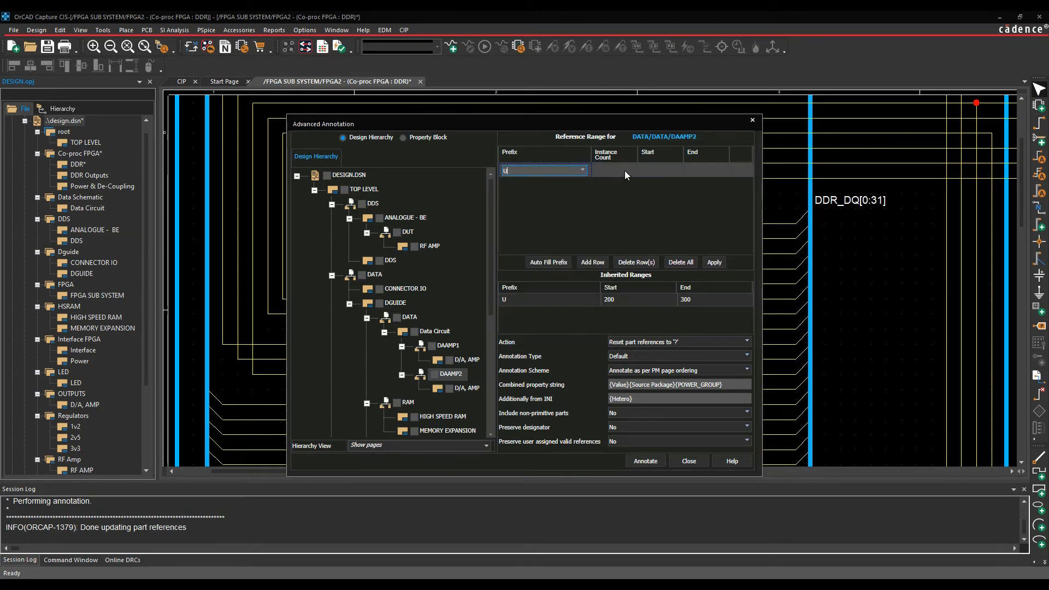
{"action": "left_click", "coordinate": [659, 171]}
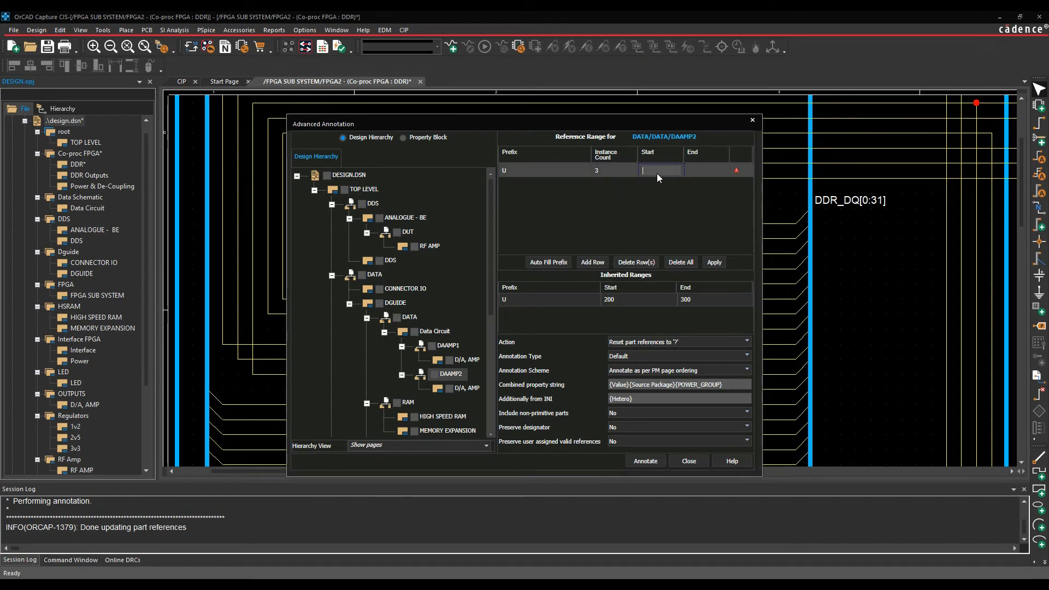
{"action": "type", "text": "900"}
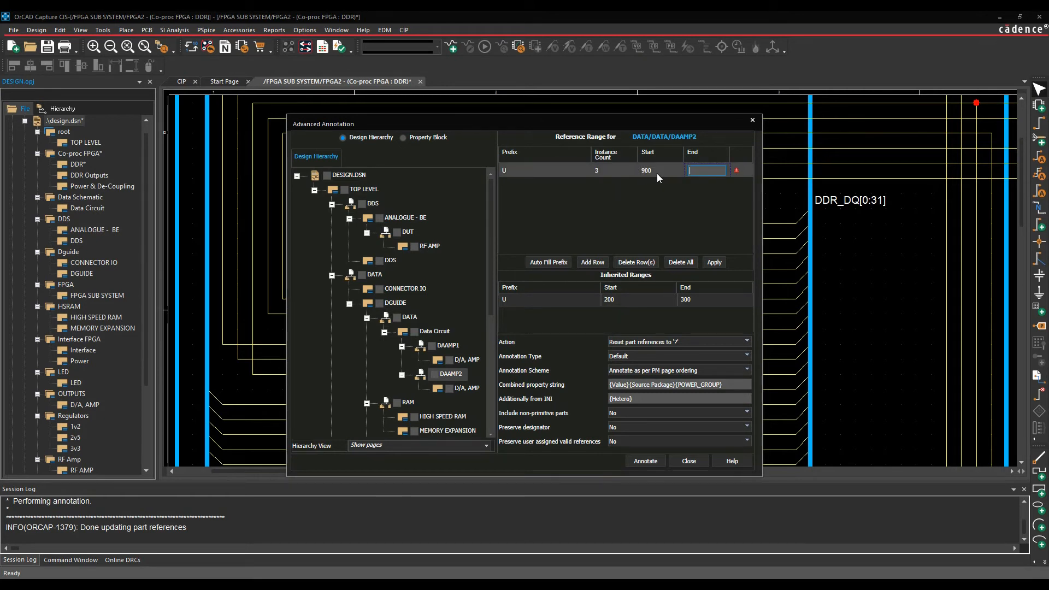
{"action": "type", "text": "910"}
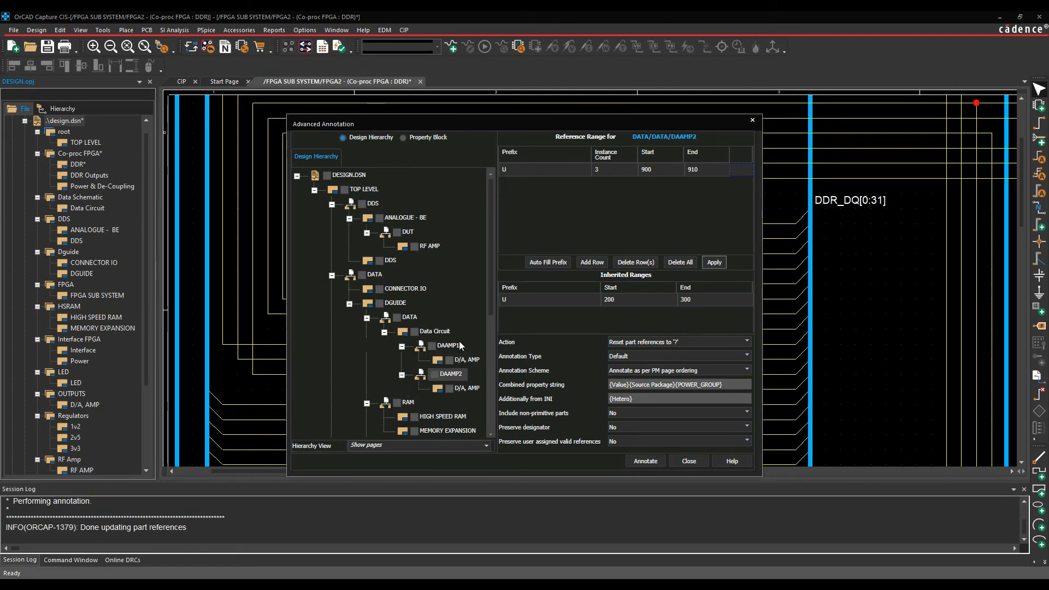
{"action": "mouse_move", "coordinate": [444, 351]}
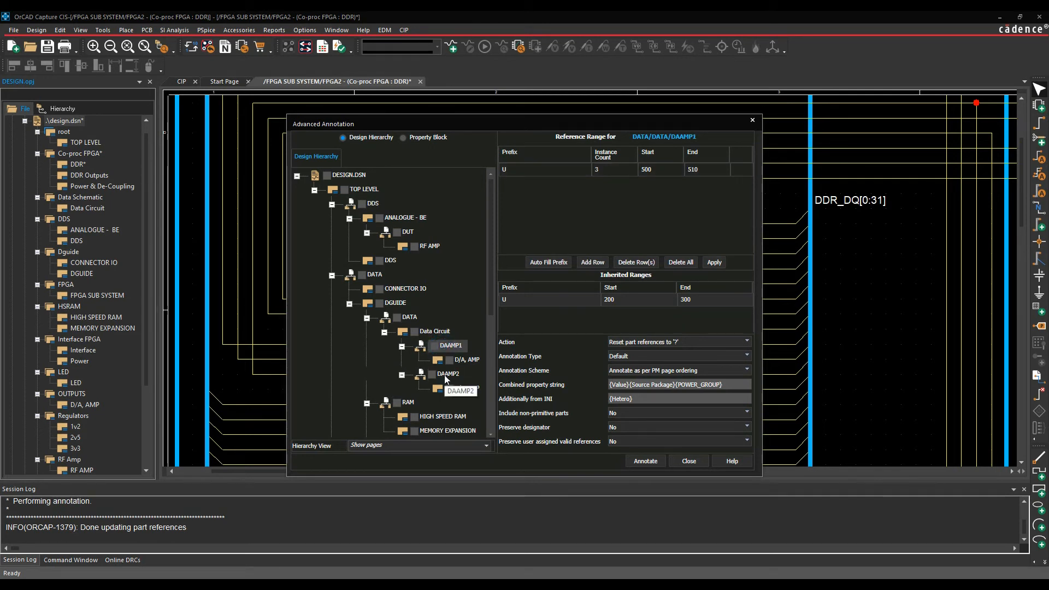
Run Annotate on DESIGN.DSN with Action set to Unconditional reference update.
{"action": "left_click", "coordinate": [448, 374]}
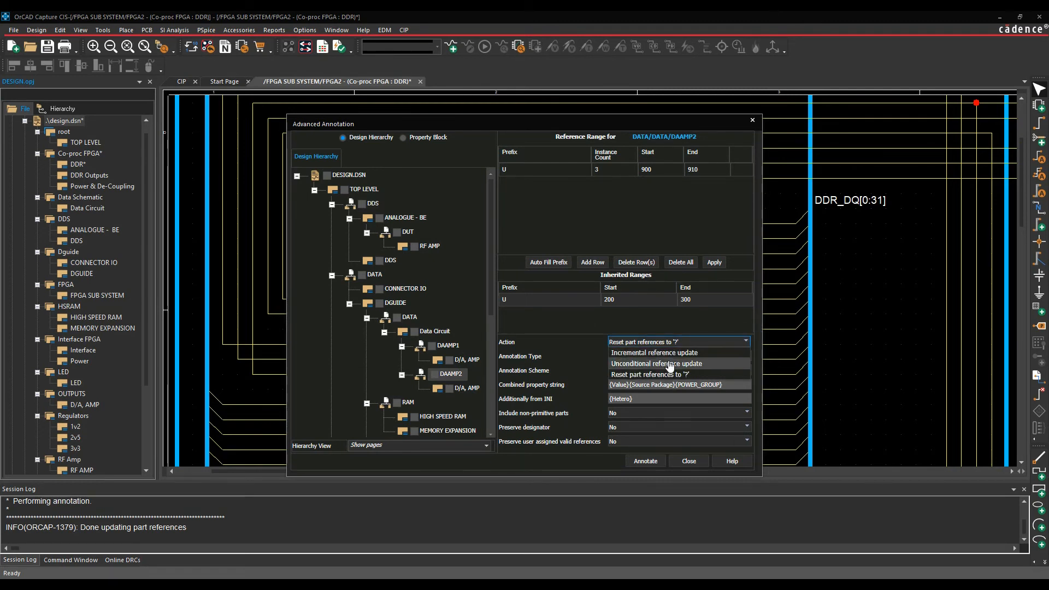
{"action": "left_click", "coordinate": [657, 363]}
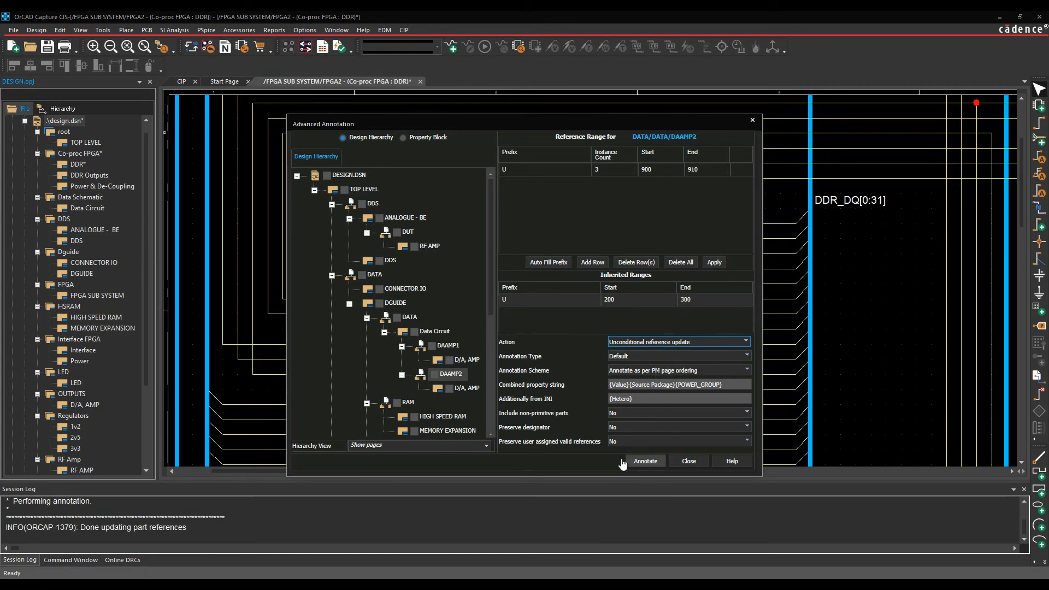
{"action": "left_click", "coordinate": [349, 175]}
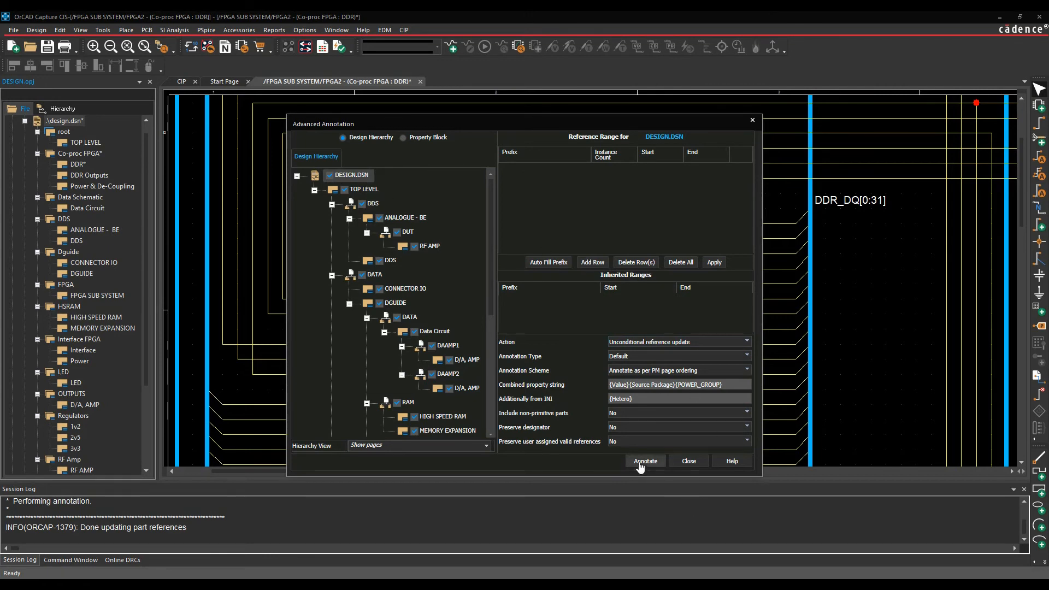
{"action": "left_click", "coordinate": [645, 461]}
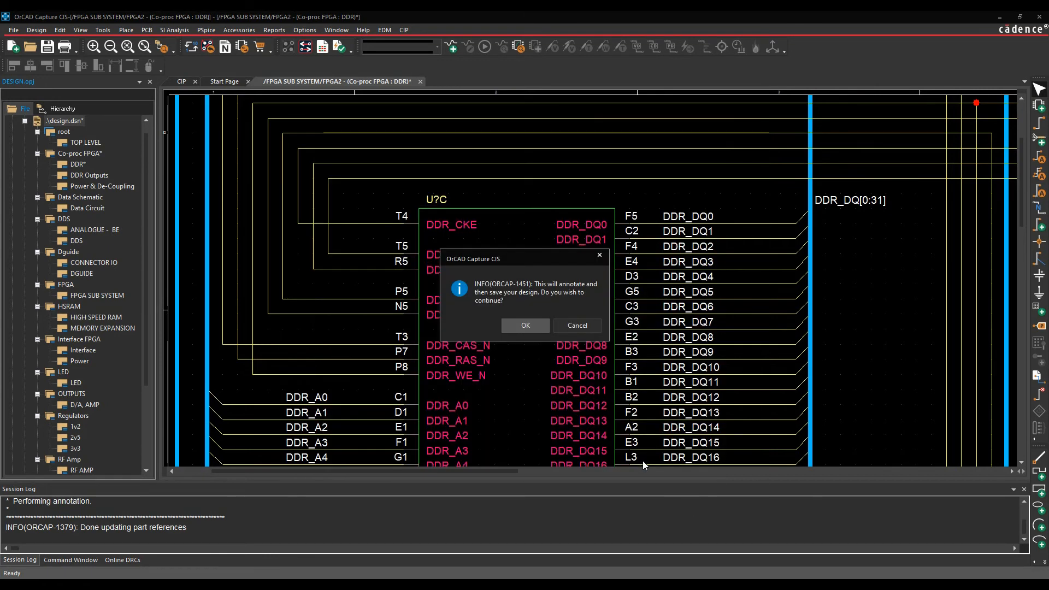
Confirm annotate-and-save, then inspect the HIGH SPEED RAM page showing memory parts U218–U221.
{"action": "left_click", "coordinate": [524, 325]}
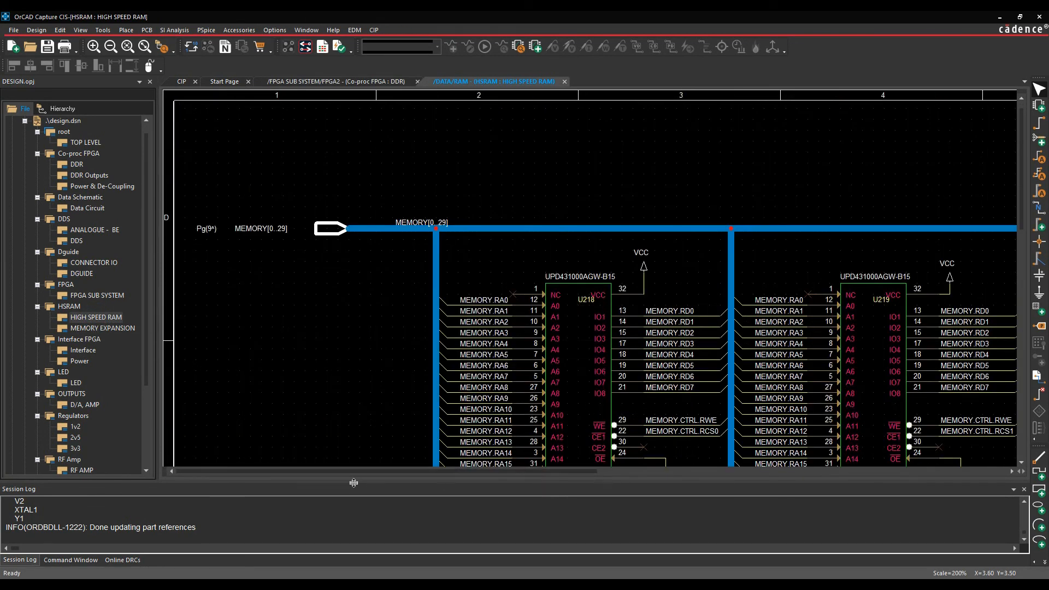
{"action": "scroll", "scroll_direction": "right", "scroll_amount": 3}
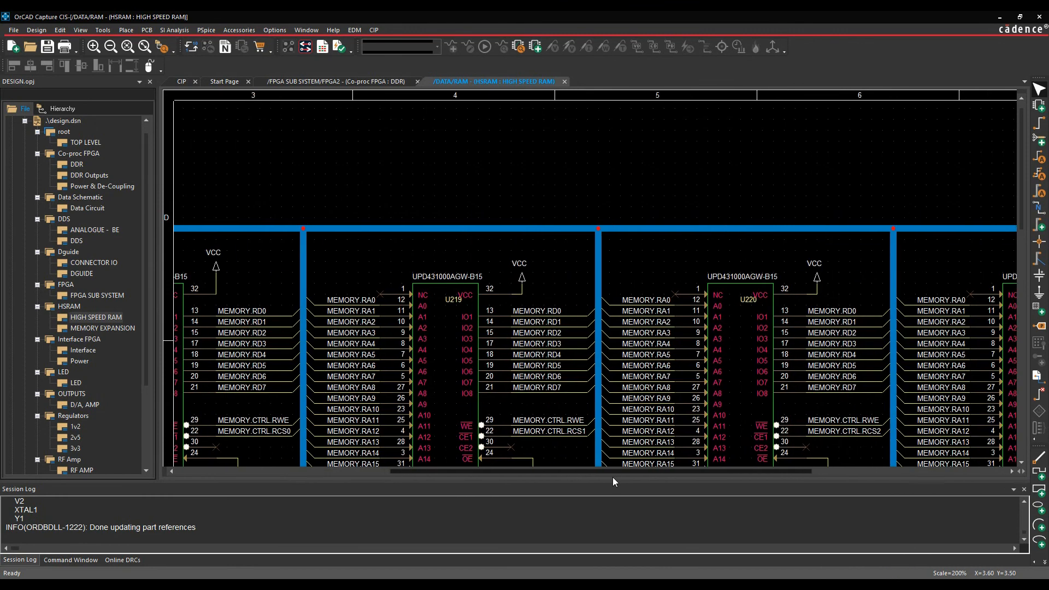
{"action": "scroll", "scroll_direction": "right", "scroll_amount": 3}
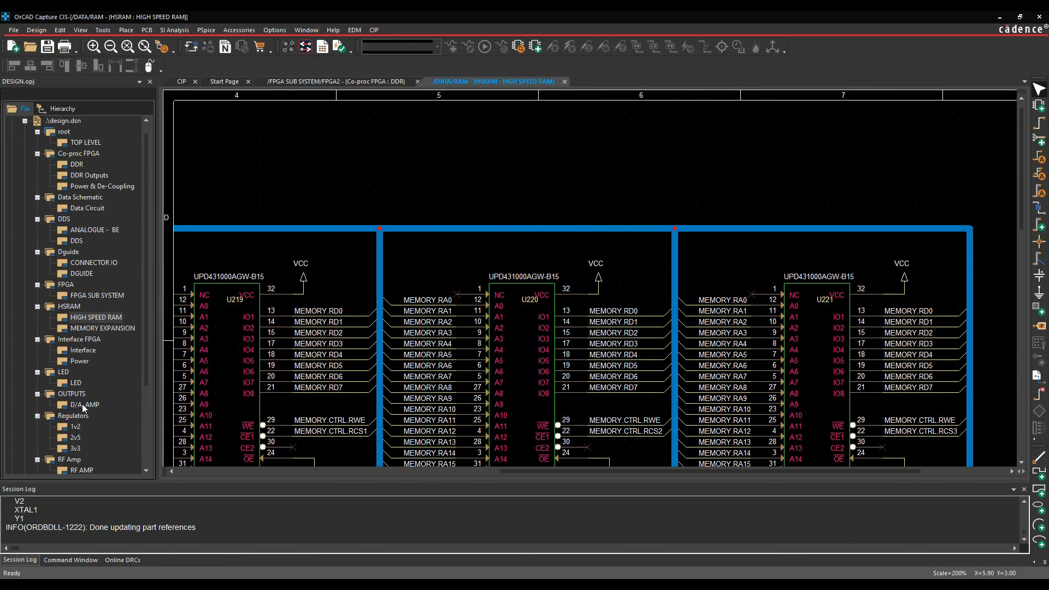
View the D/A, AMP page as DAAMP1 (U500, U501) and as DAAMP2 (U900).
{"action": "double_click", "coordinate": [83, 405]}
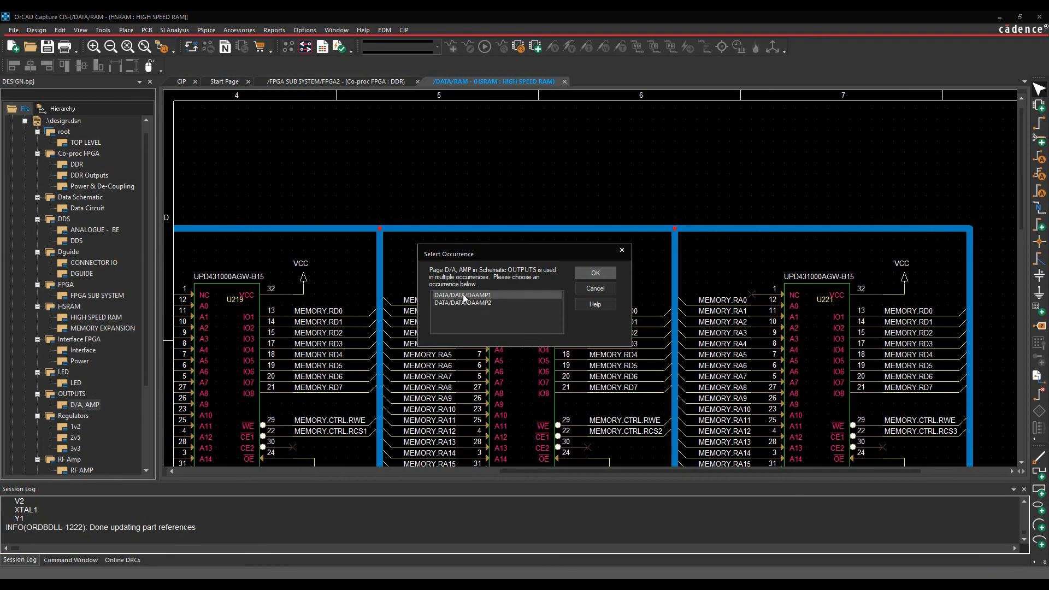
{"action": "left_click", "coordinate": [593, 272]}
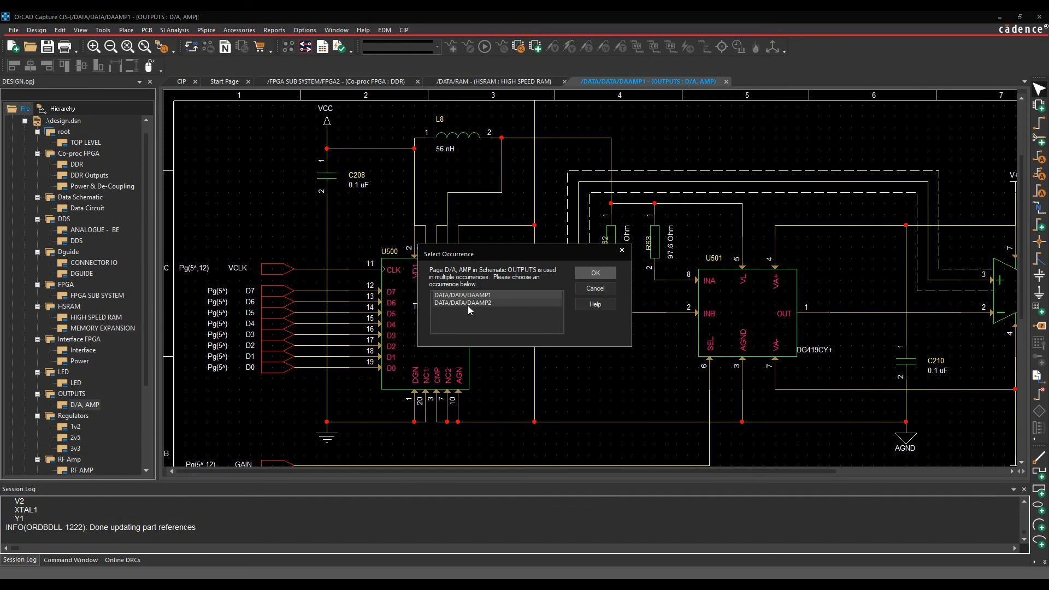
{"action": "left_click", "coordinate": [592, 273]}
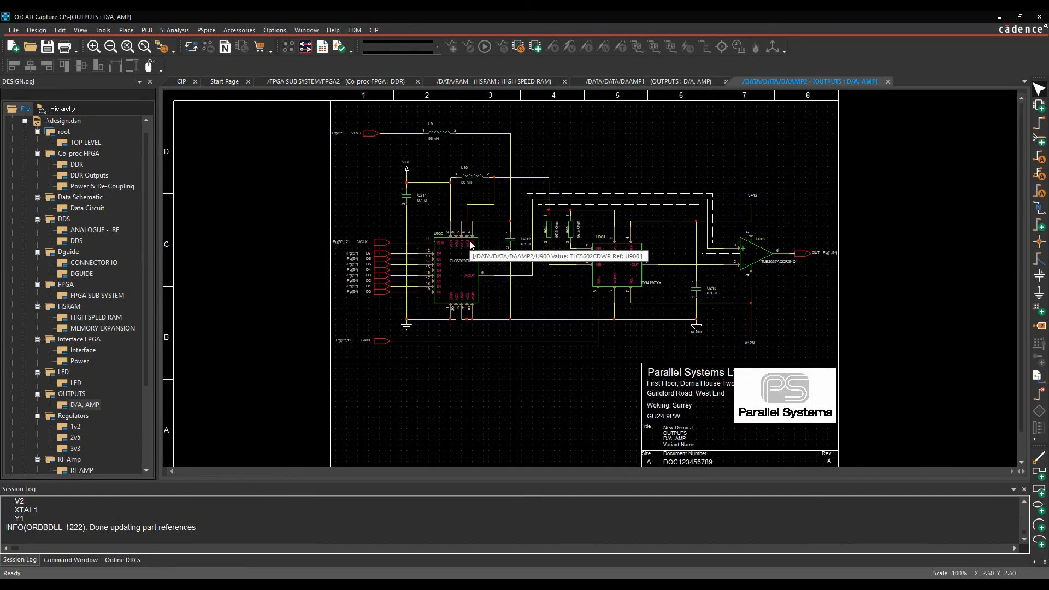